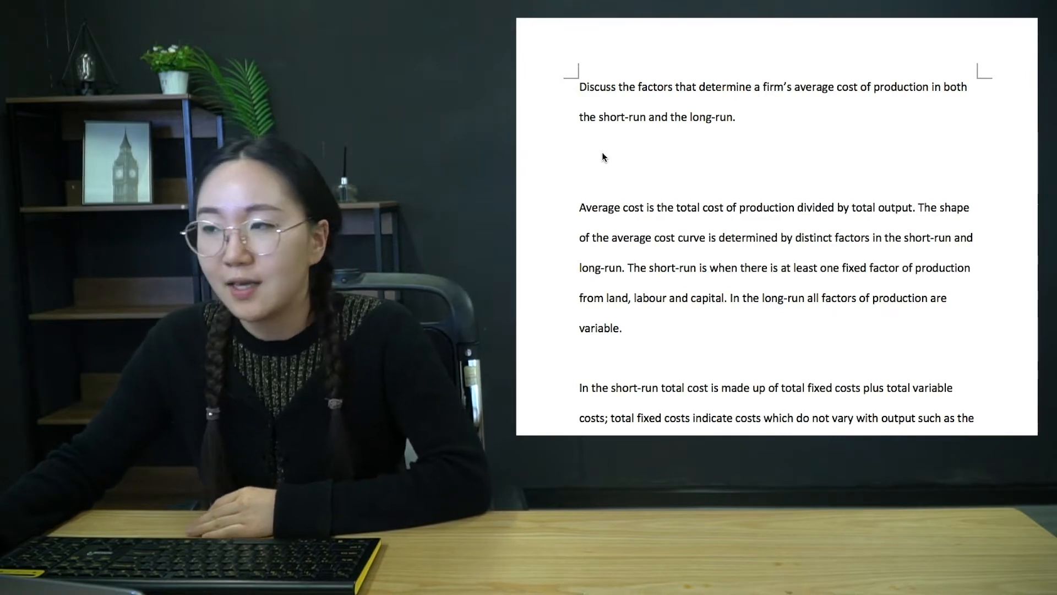
mouse_move(552, 166)
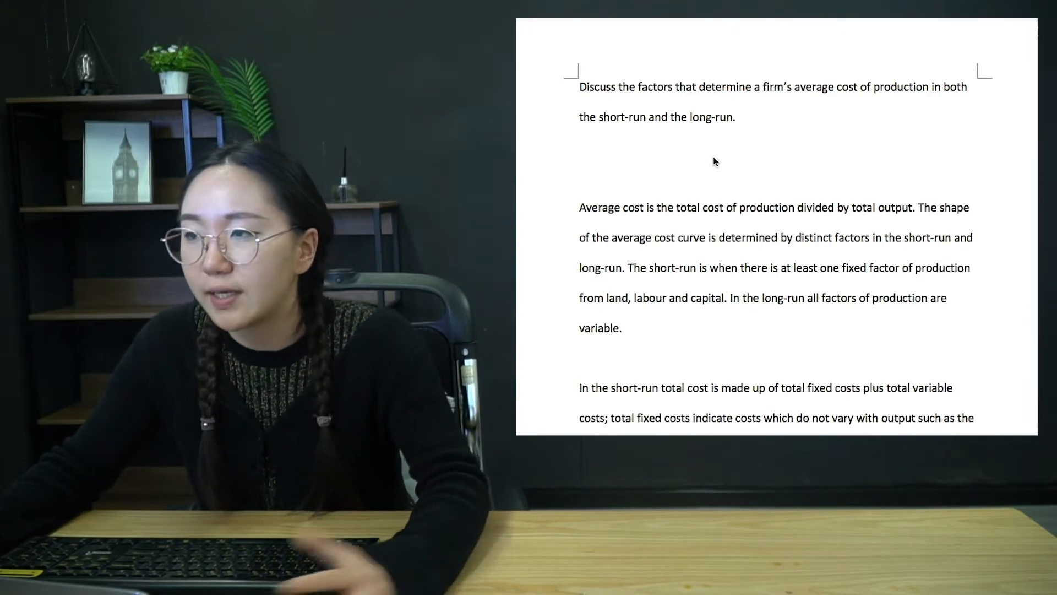
Step: Scroll down to the short-run paragraph on total fixed and variable costs
scroll("down", 3)
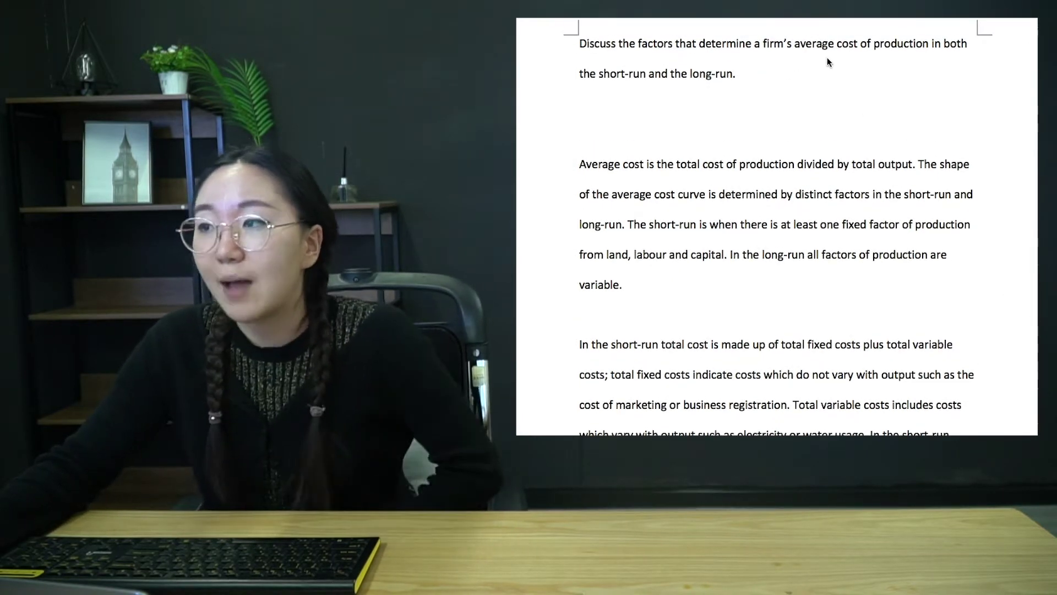
mouse_move(908, 118)
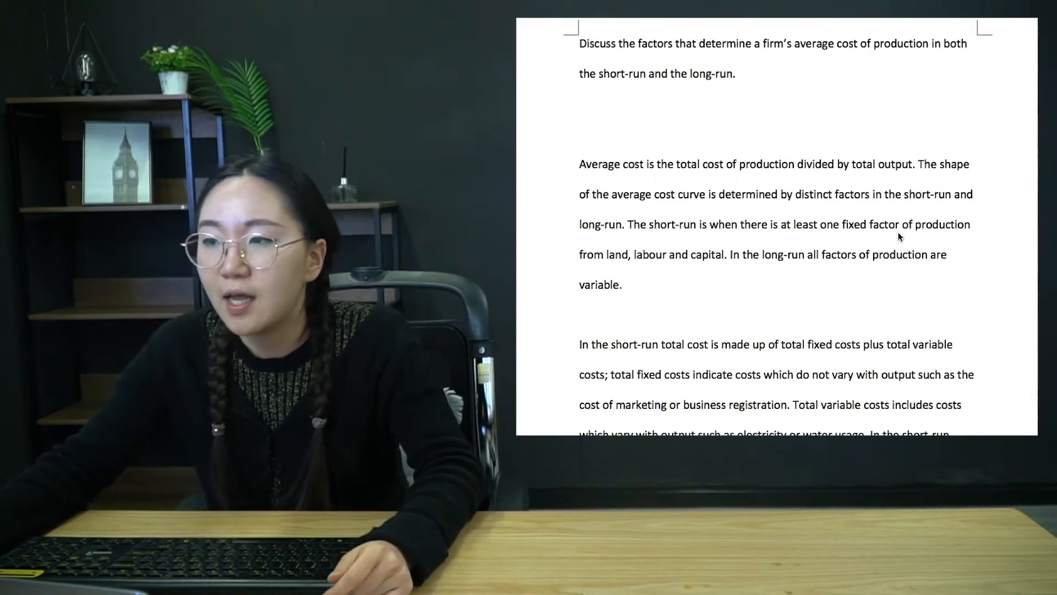
mouse_move(998, 262)
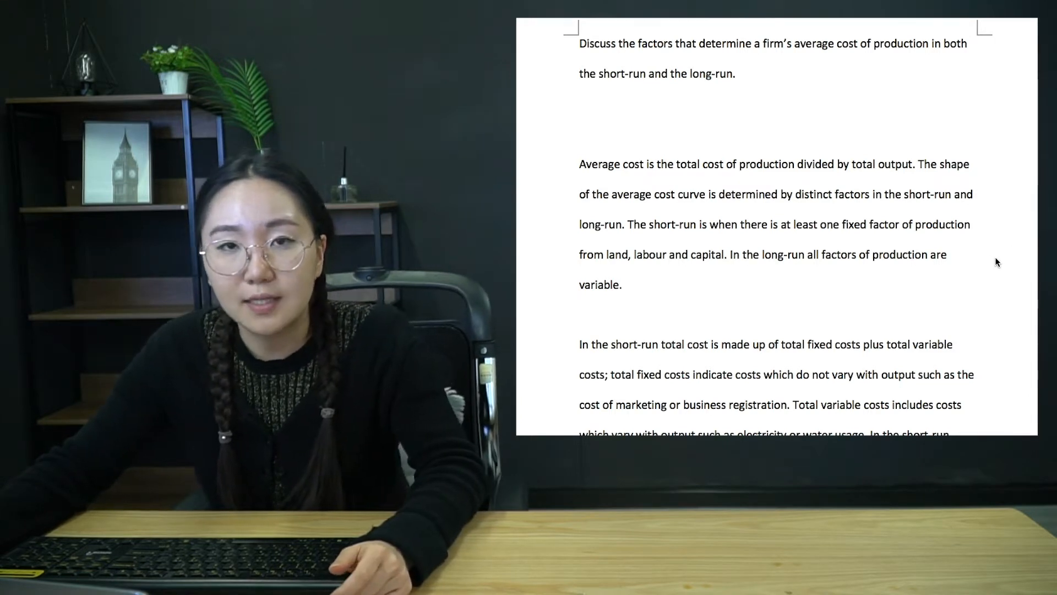
mouse_move(996, 287)
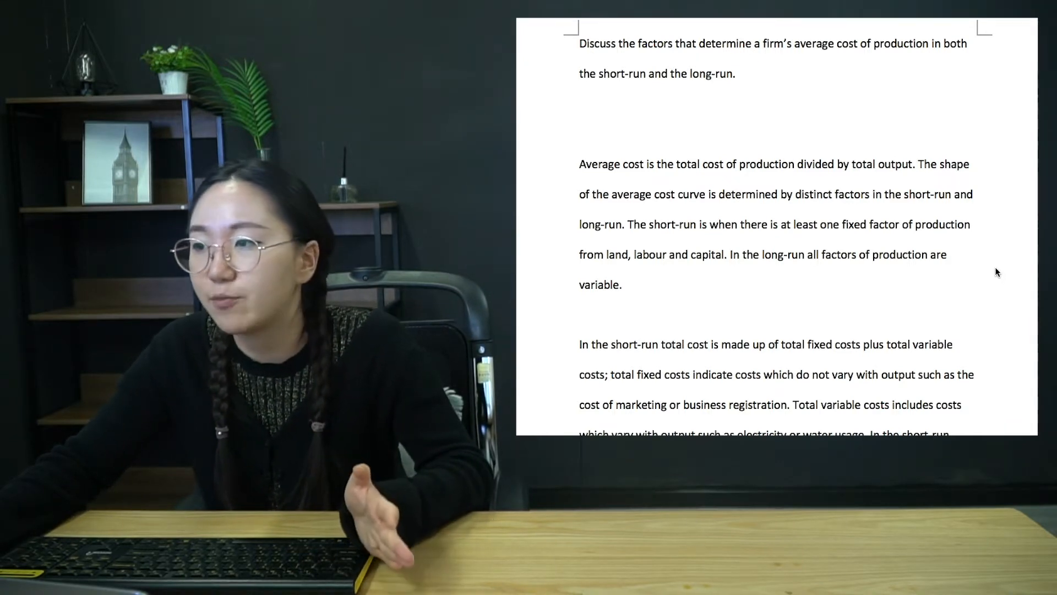
mouse_move(929, 268)
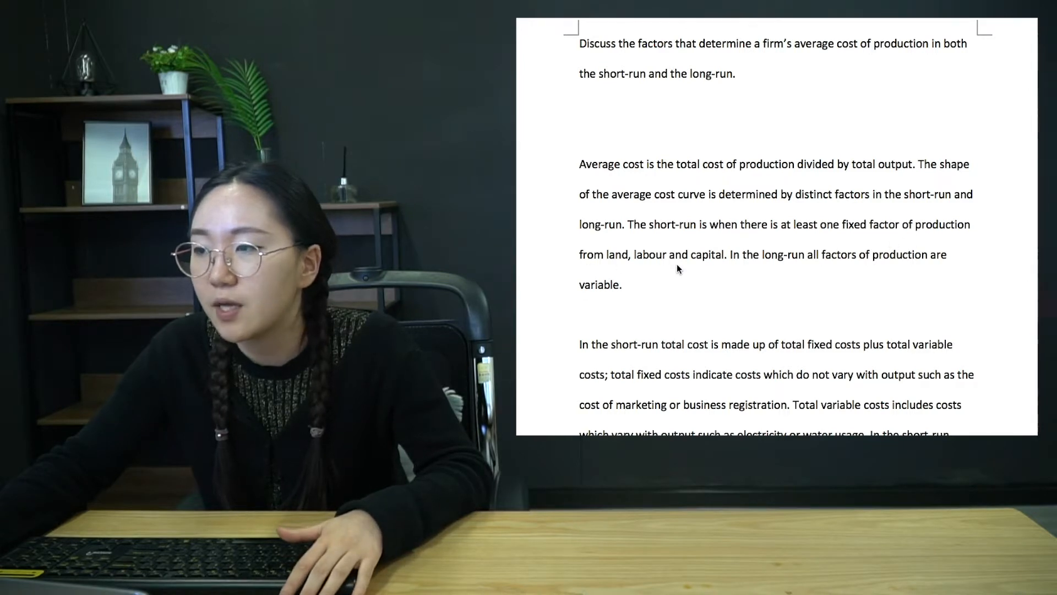
mouse_move(907, 275)
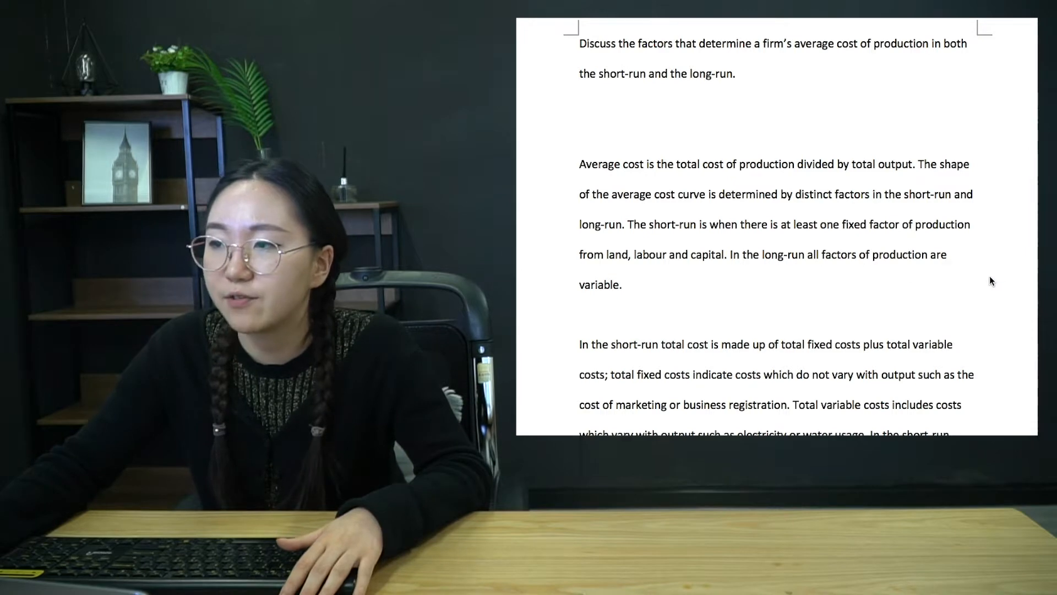
scroll("down", 3)
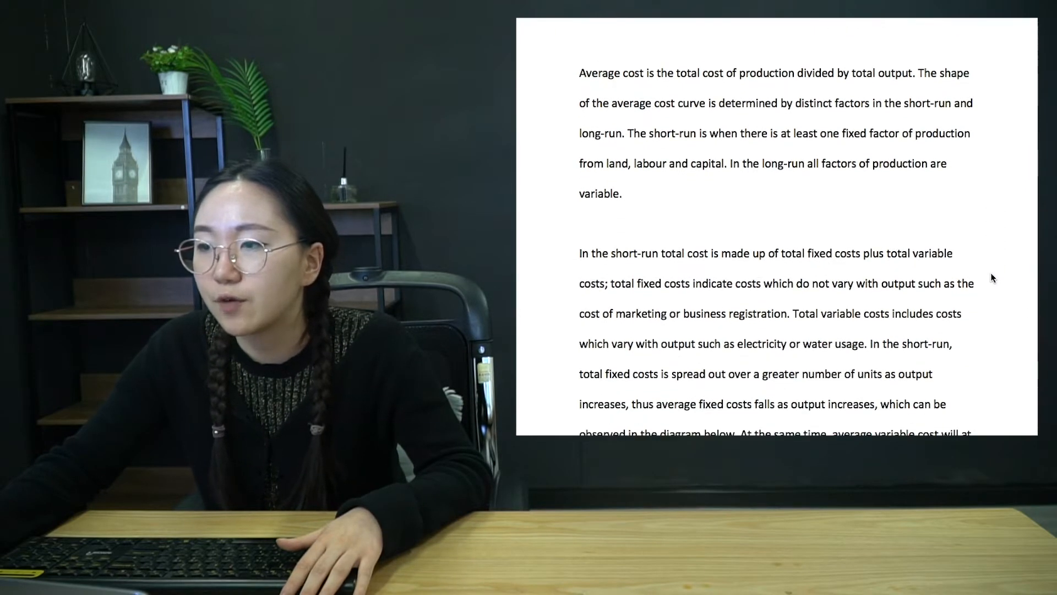
scroll("down", 3)
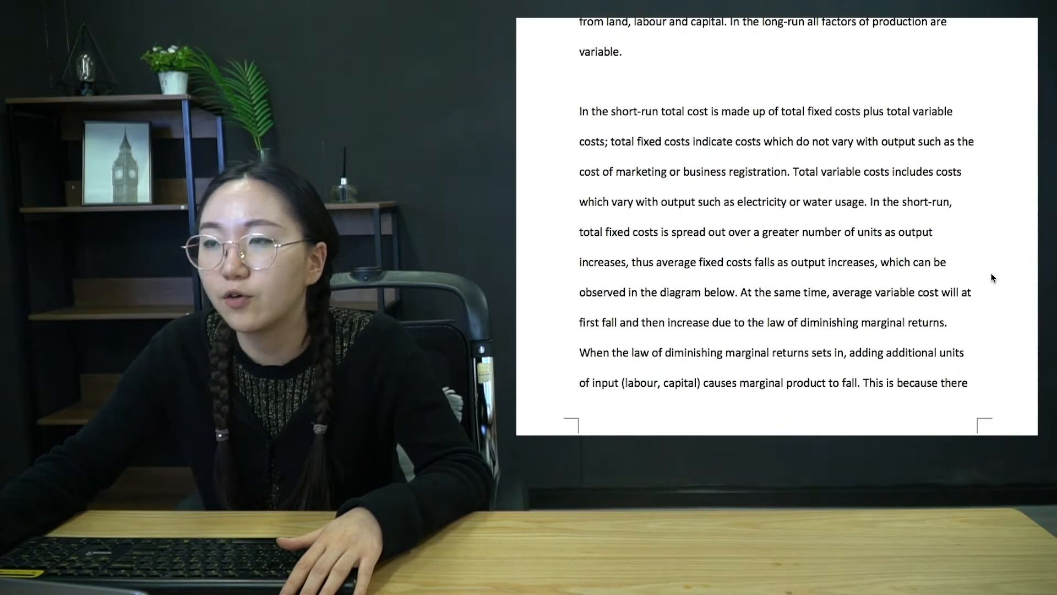
scroll("down", 3)
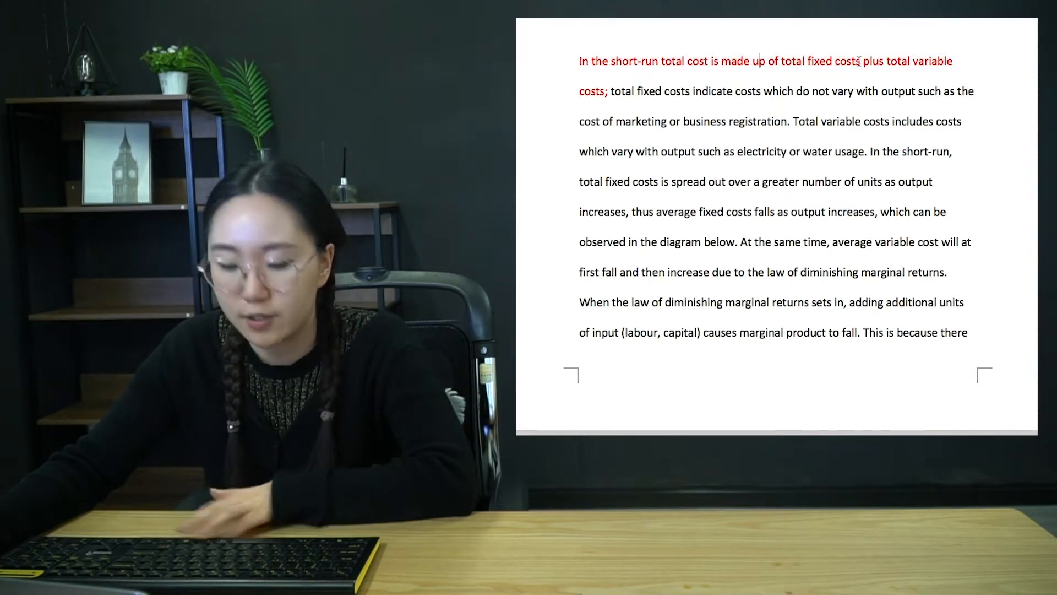
Step: Select the phrase 'fixed costs' in the red sentence for bolding
double_click(835, 60)
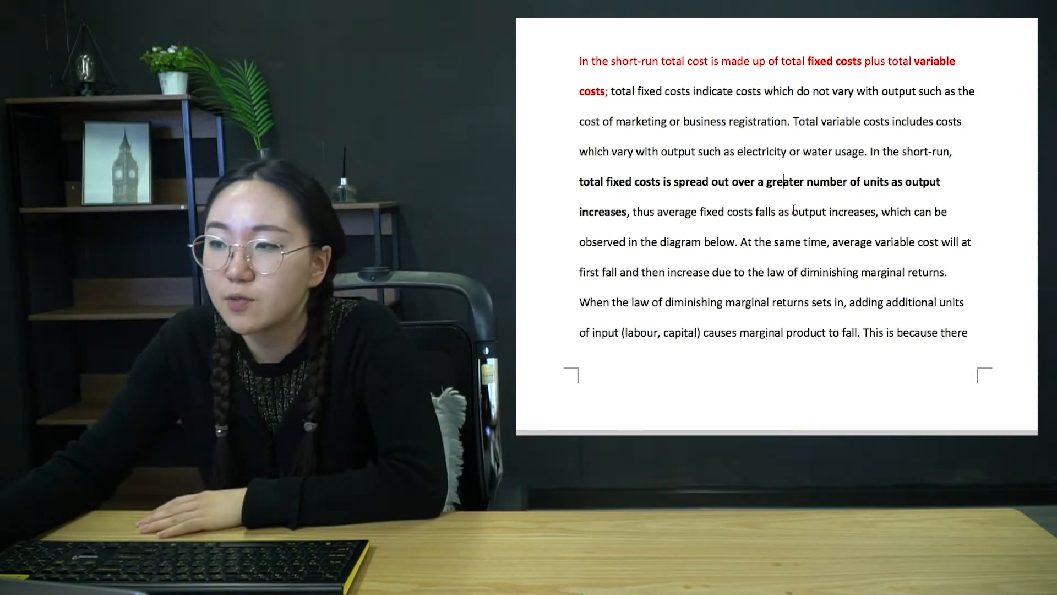
Step: Scroll past 'the law of diminishing marginal returns' to the following page's text
scroll("up", 3)
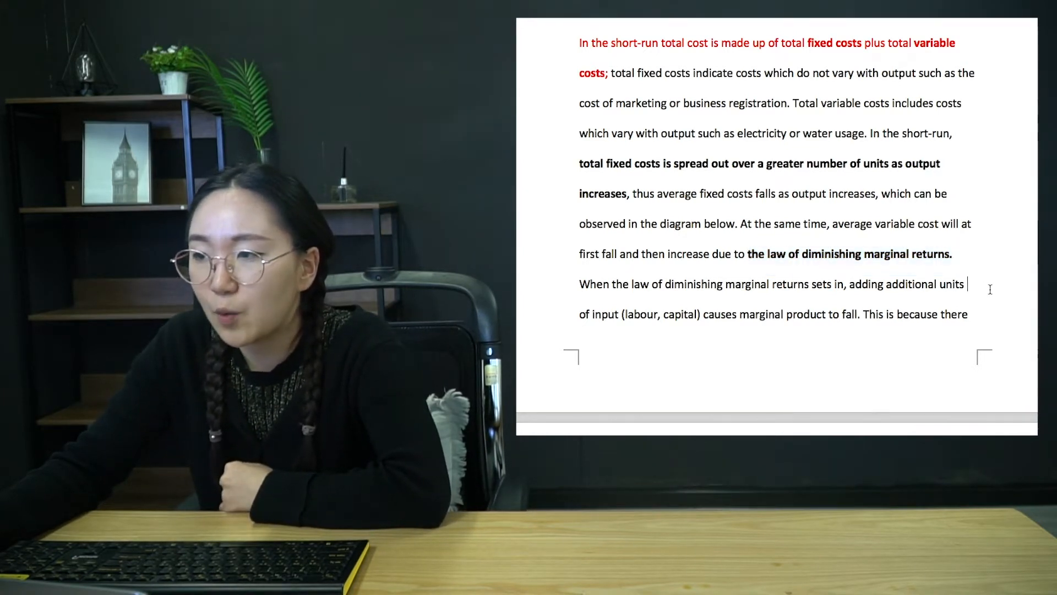
scroll("down", 3)
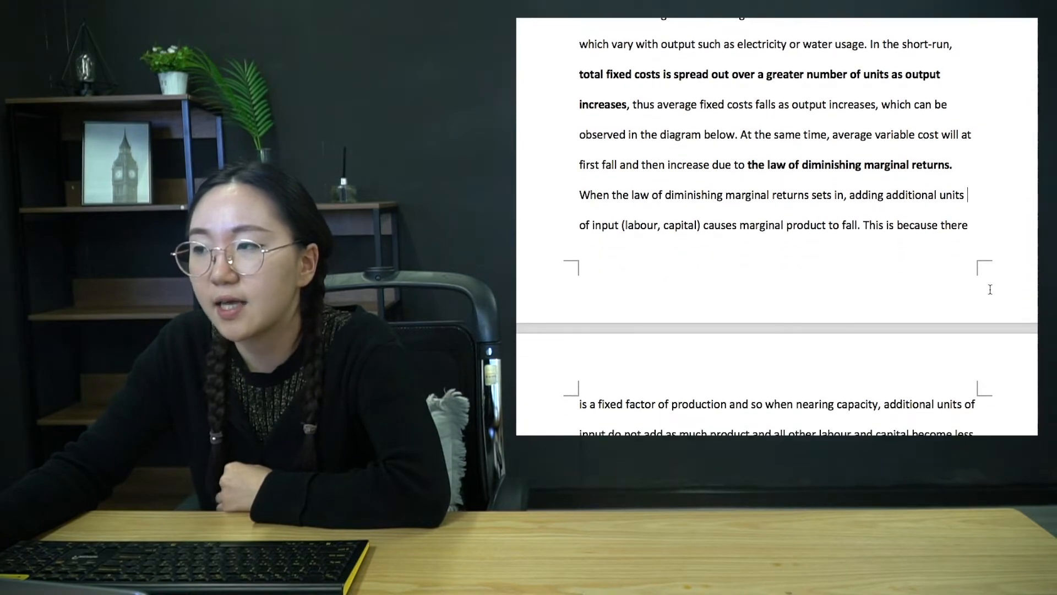
scroll("down", 3)
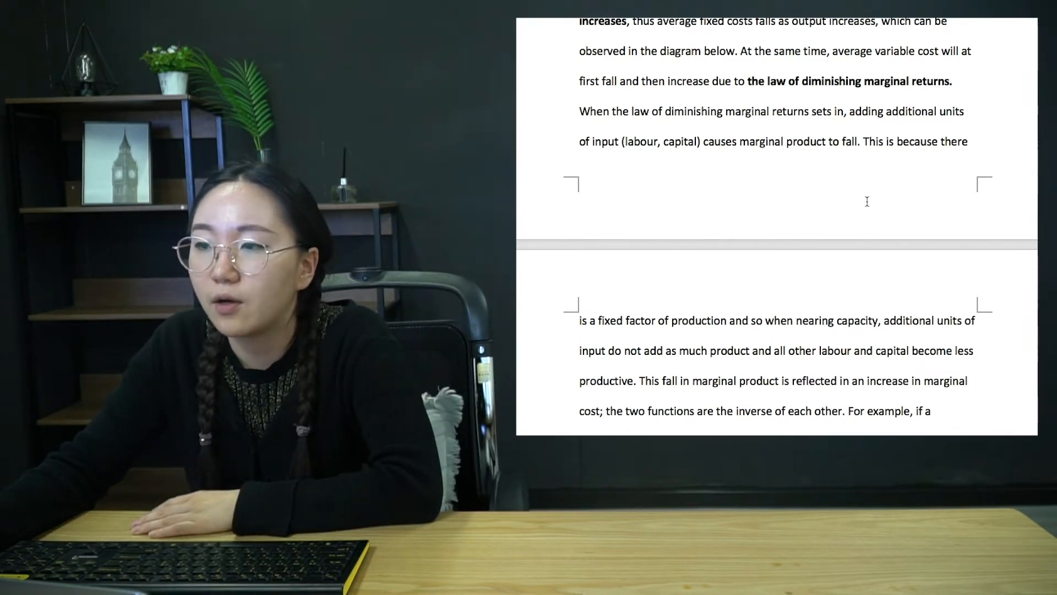
Step: Scroll to the sandwich shop example passage on marginal cost
scroll("down", 3)
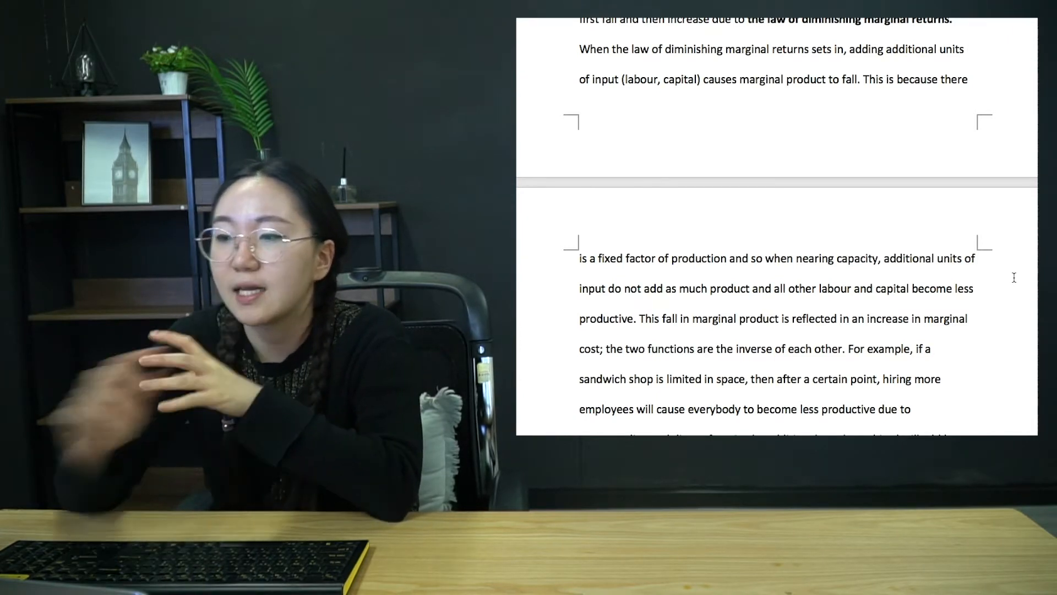
scroll("down", 3)
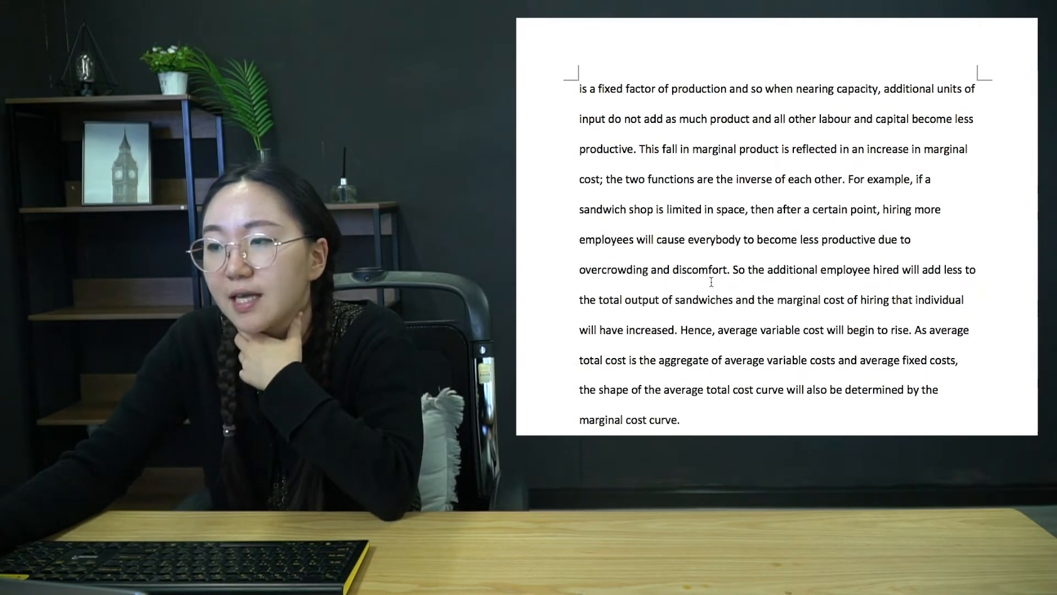
scroll("up", 3)
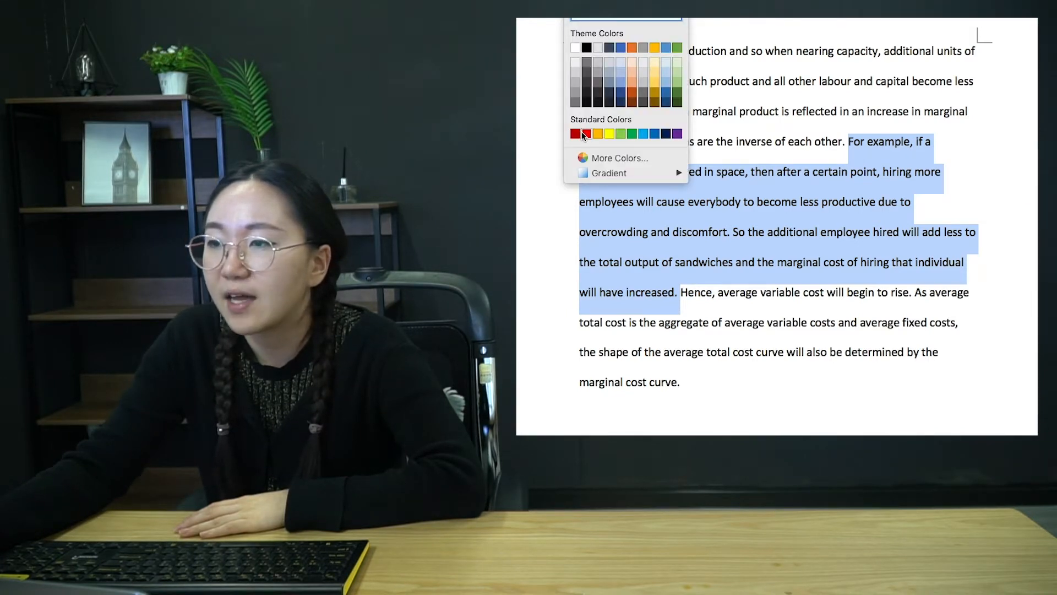
Step: Apply red font colour to the sandwich shop example text
left_click(576, 133)
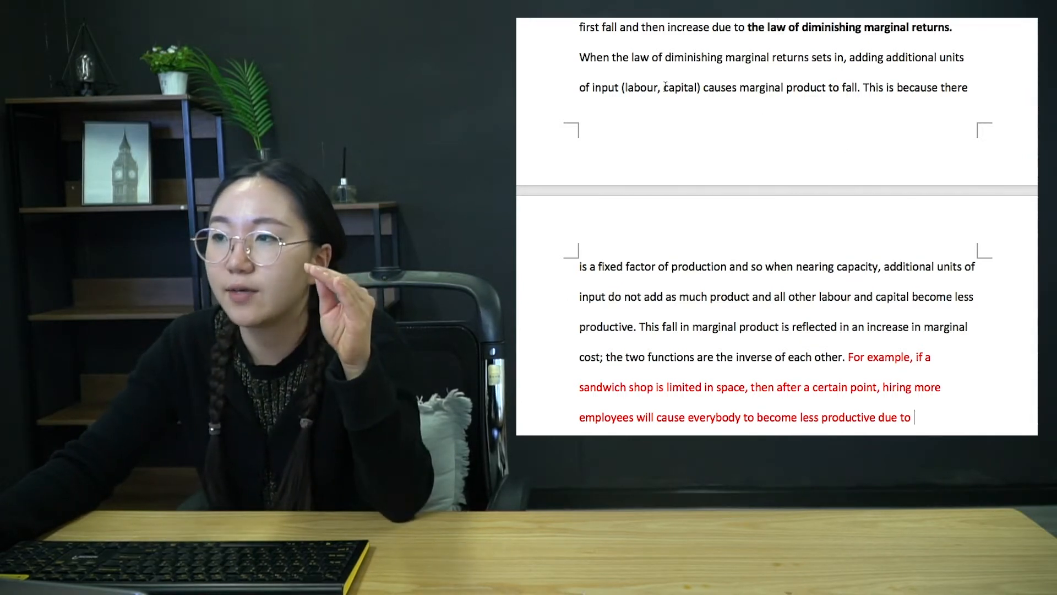
Step: Scroll from the sandwich shop example to the 'When the marginal cost is below average cost' paragraph
scroll("up", 3)
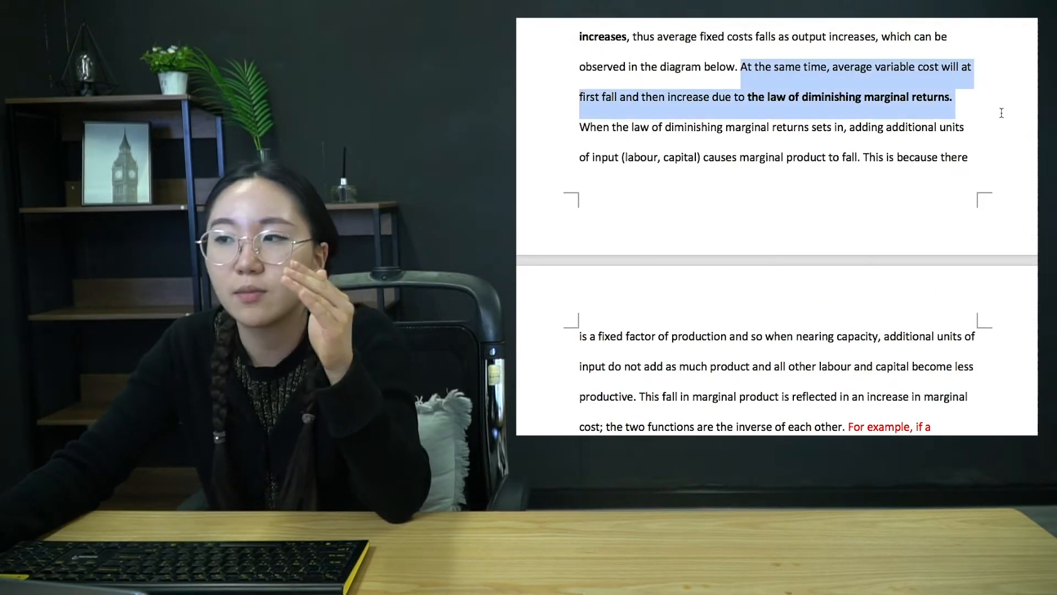
scroll("down", 3)
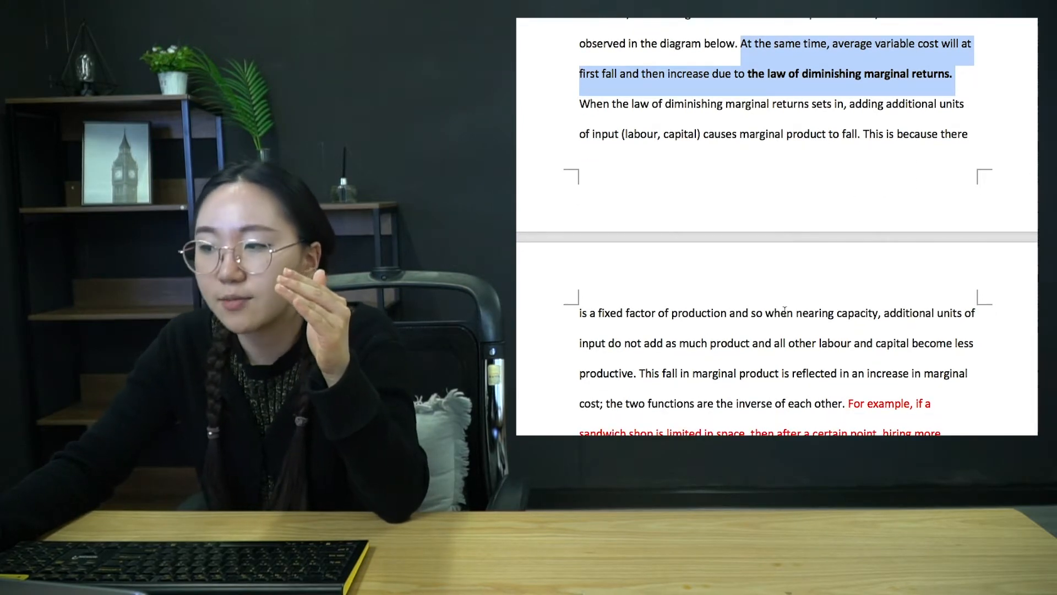
scroll("down", 3)
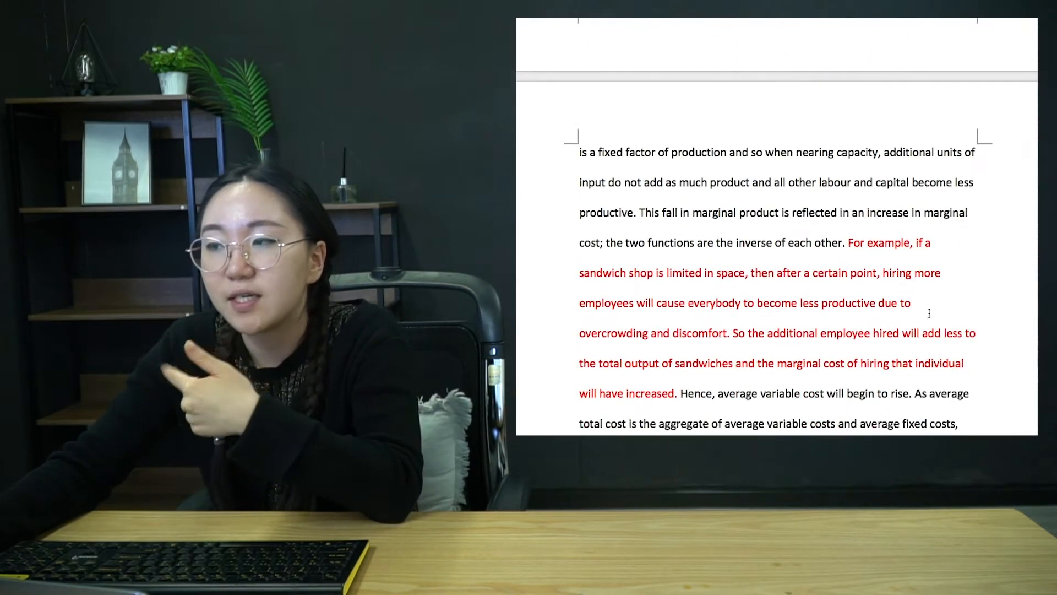
scroll("up", 3)
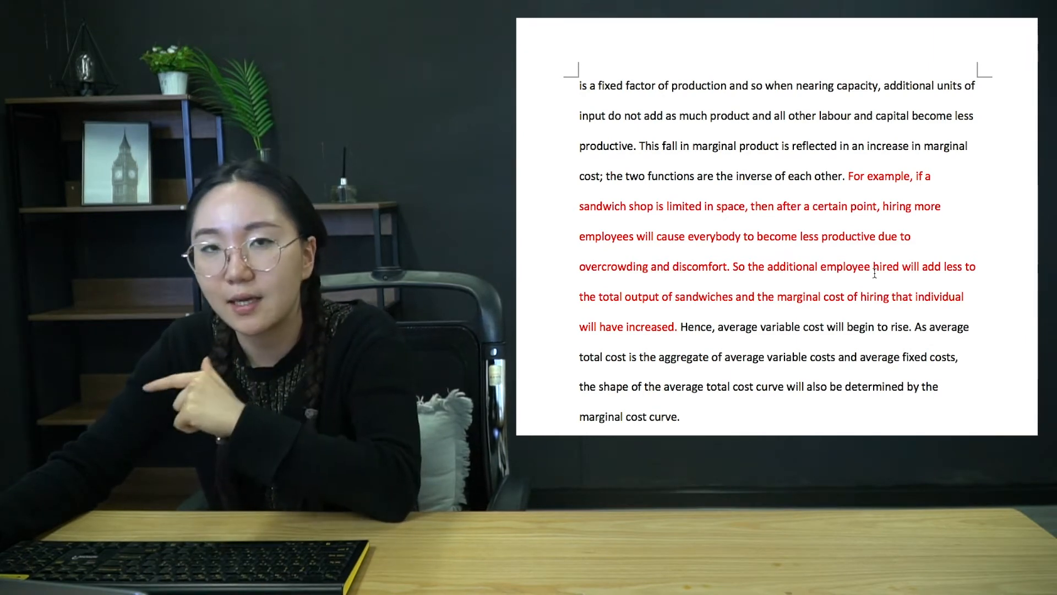
scroll("down", 3)
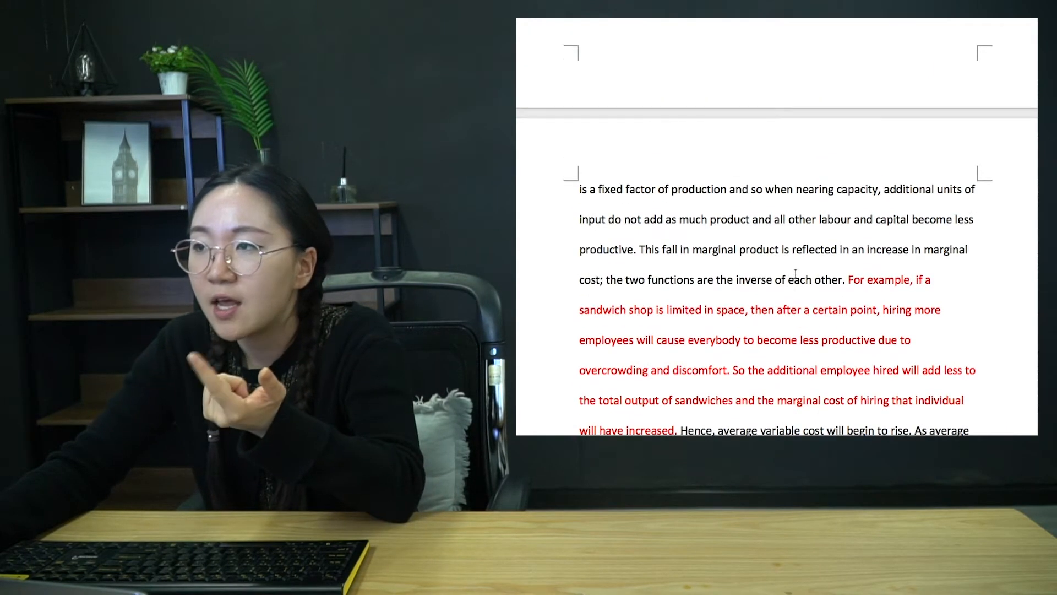
scroll("up", 3)
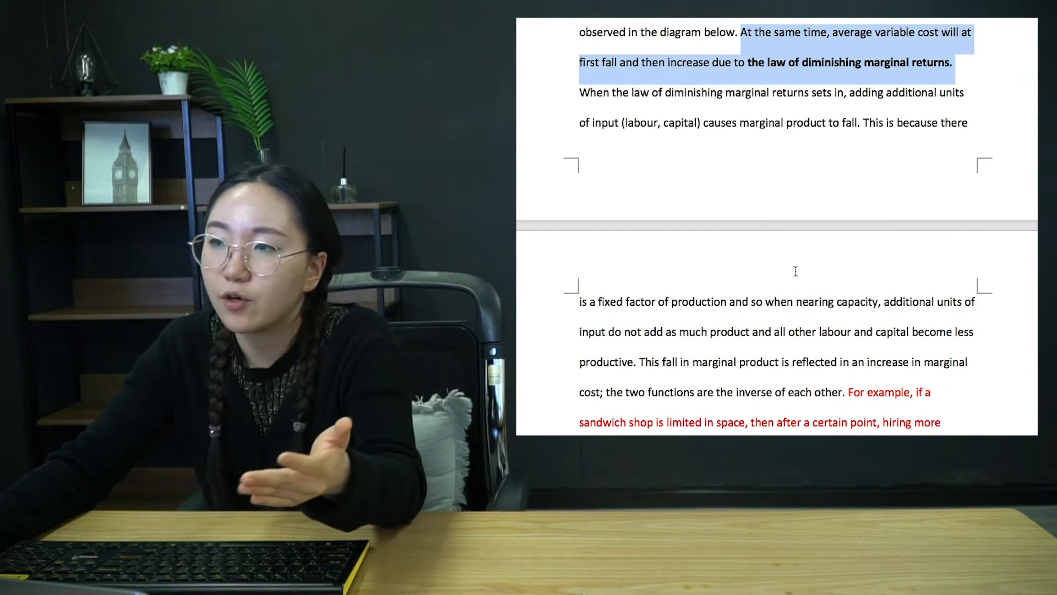
mouse_move(803, 55)
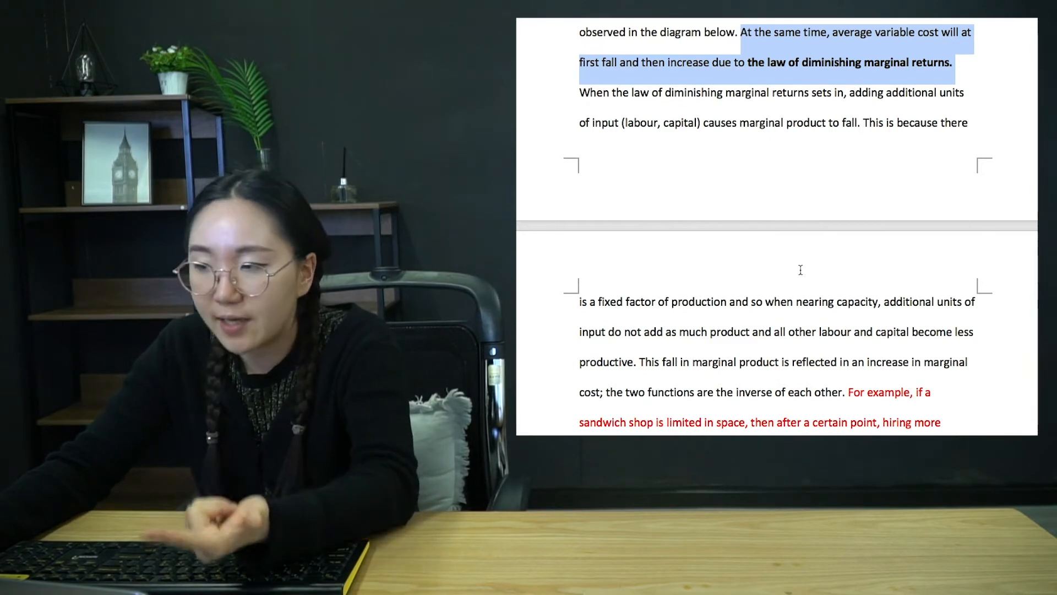
scroll("down", 3)
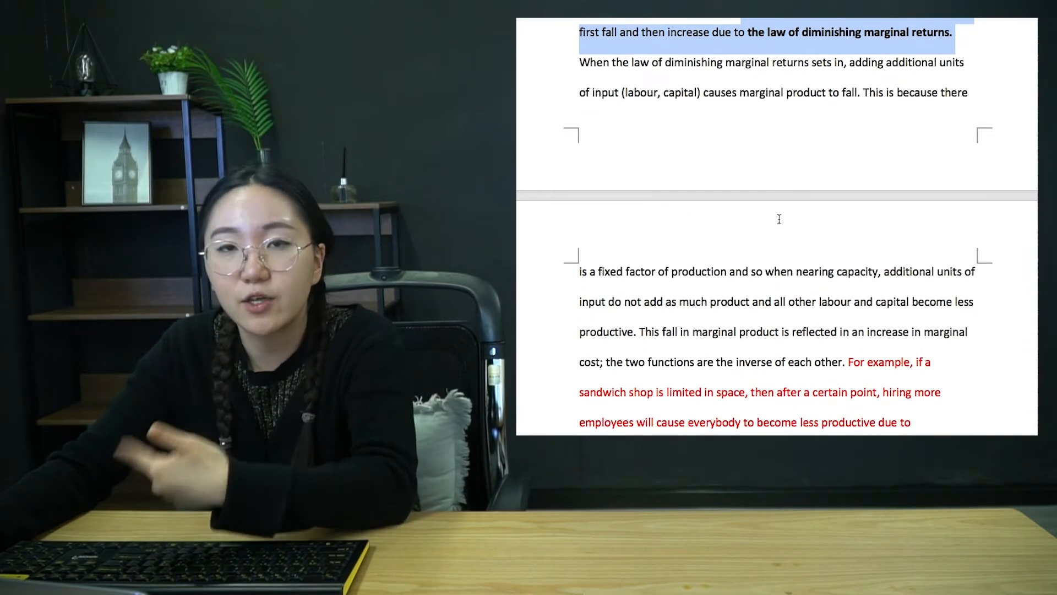
scroll("down", 3)
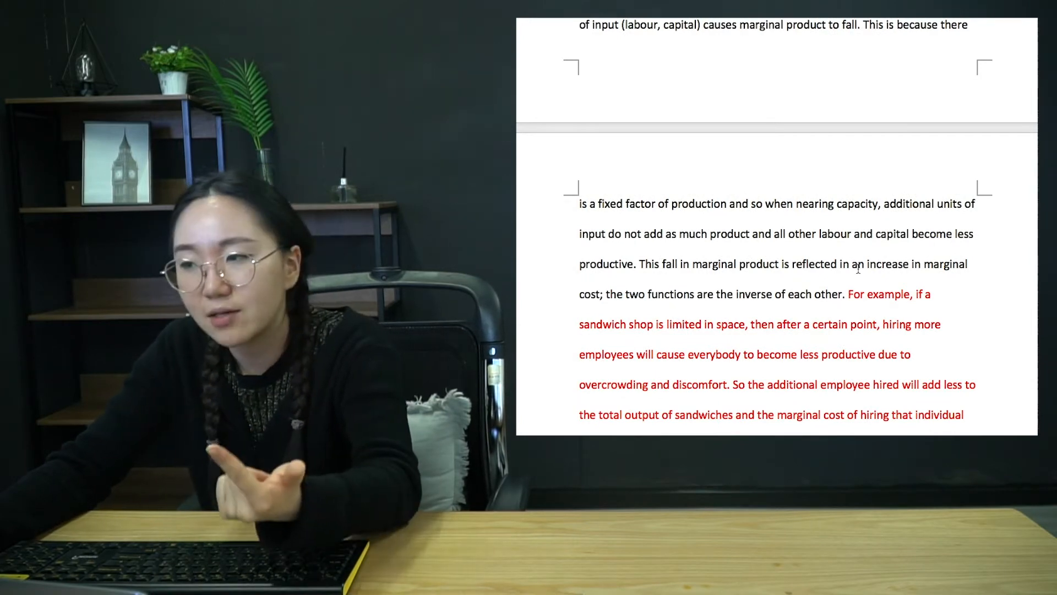
scroll("down", 3)
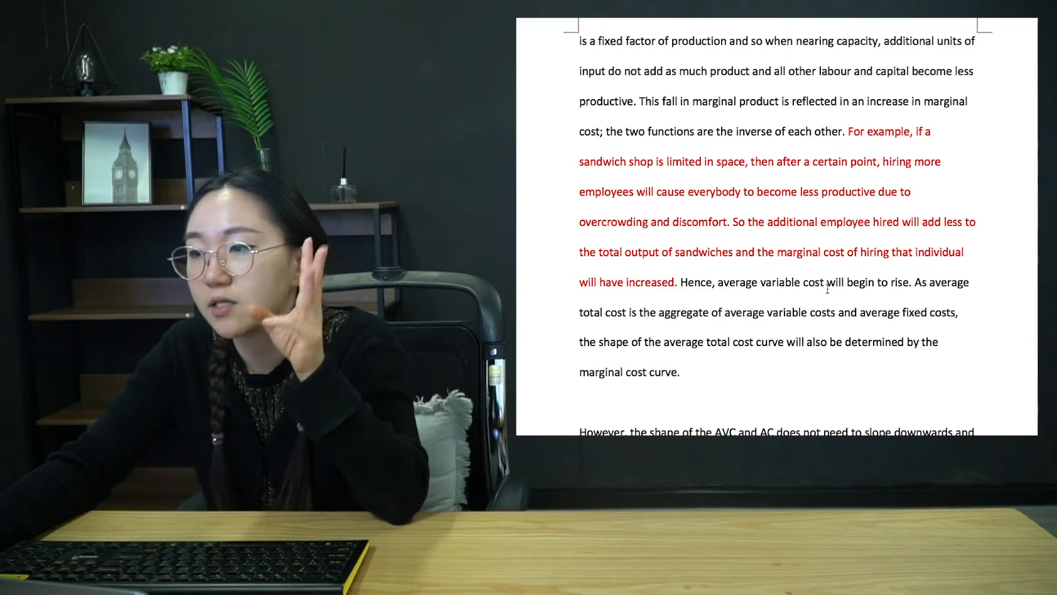
scroll("down", 3)
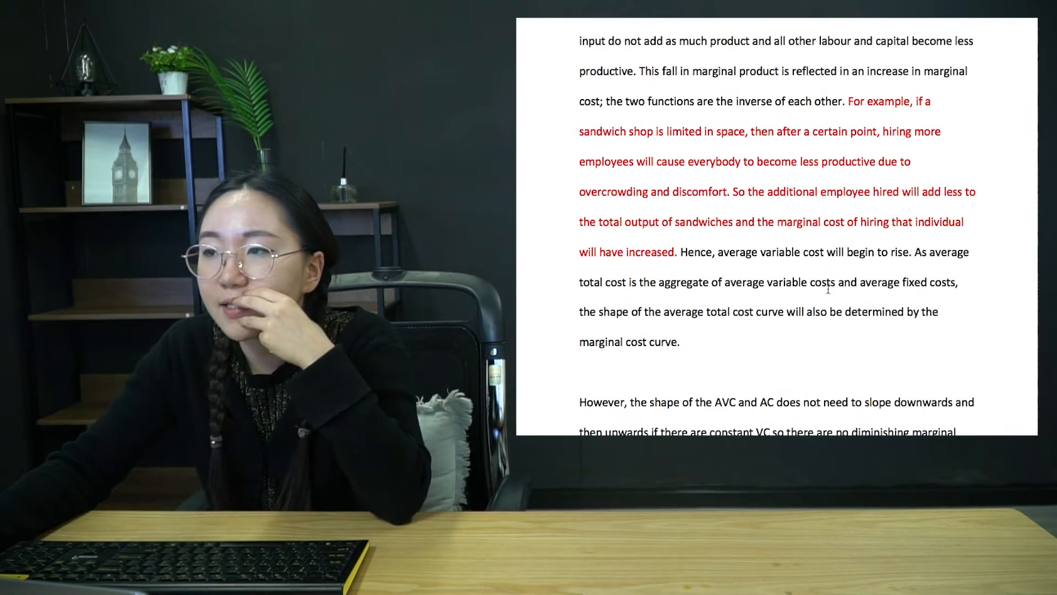
scroll("down", 3)
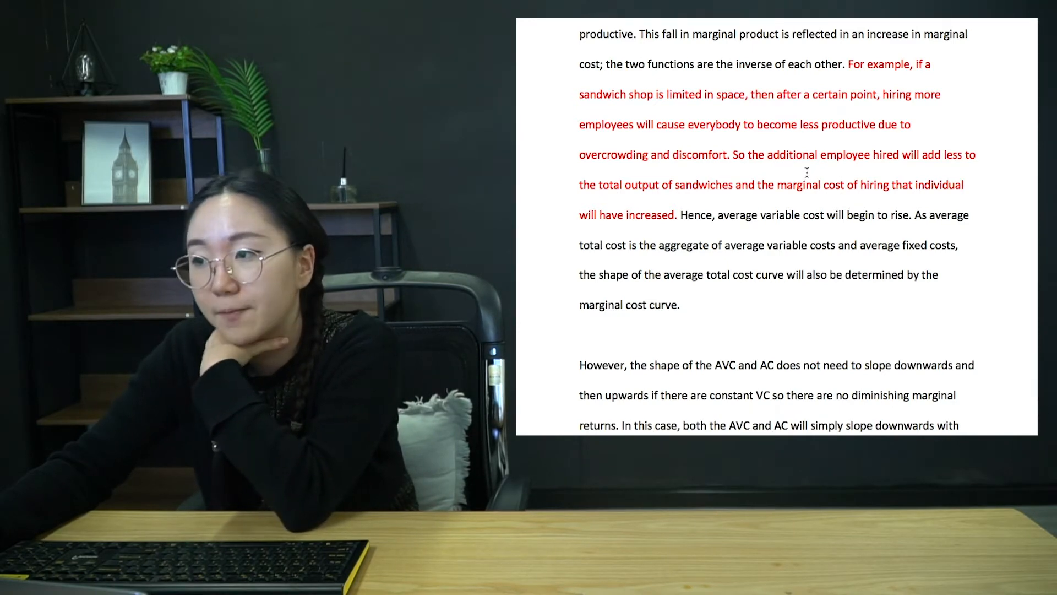
scroll("down", 3)
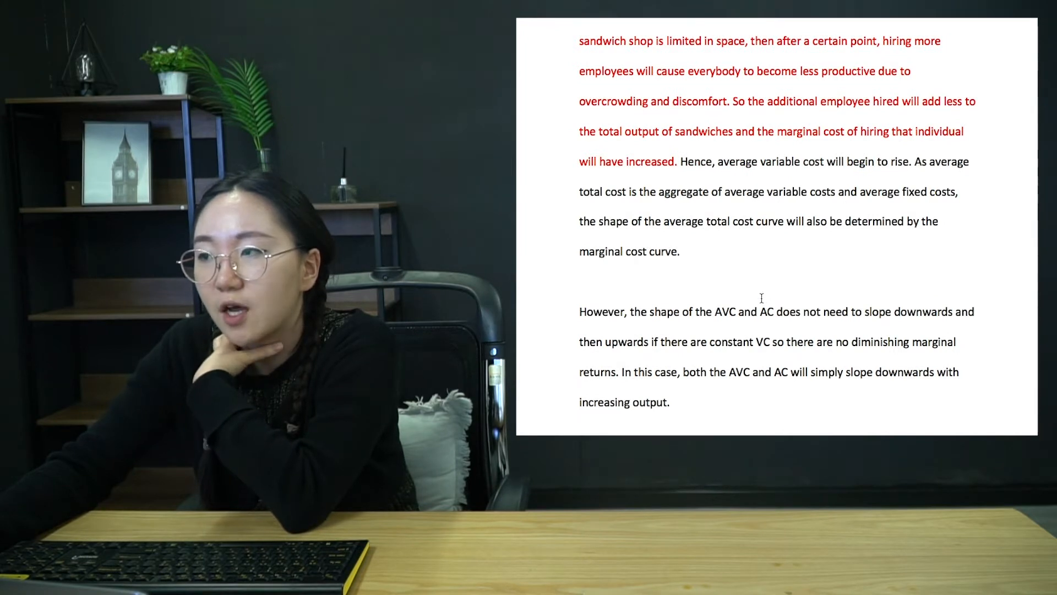
scroll("down", 3)
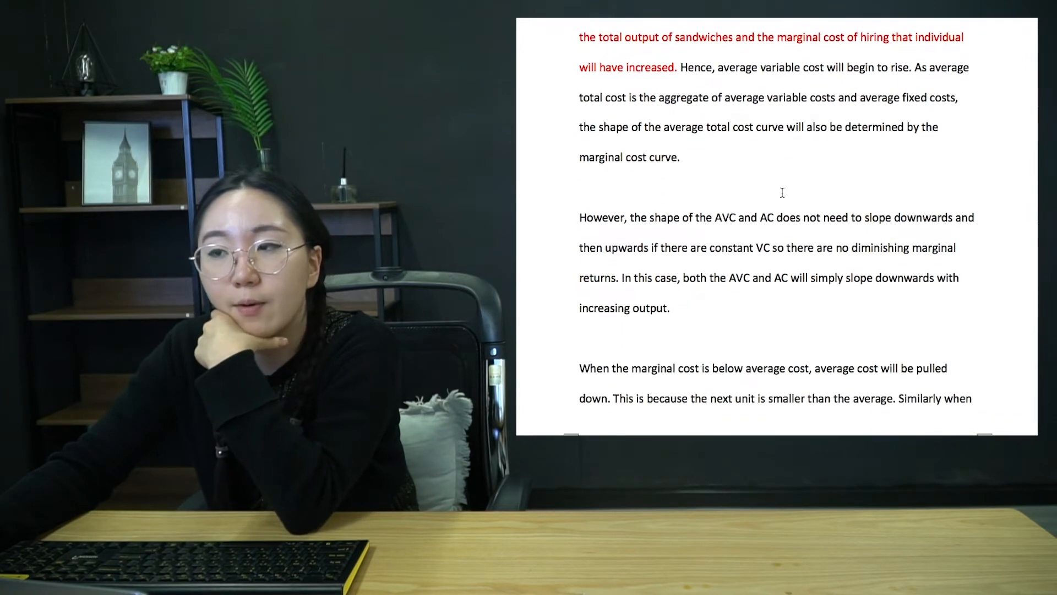
scroll("down", 3)
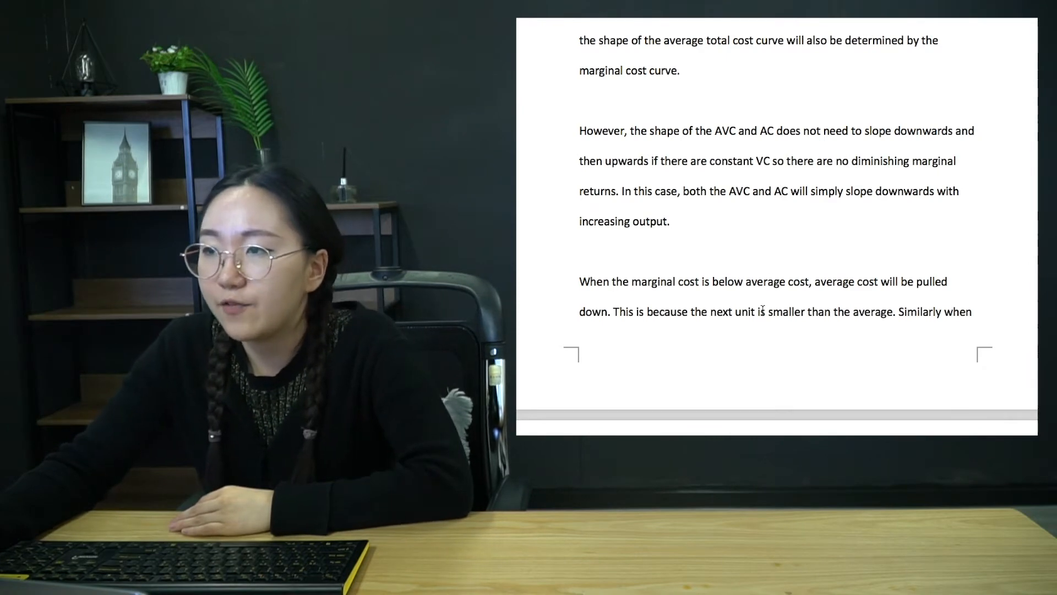
scroll("down", 3)
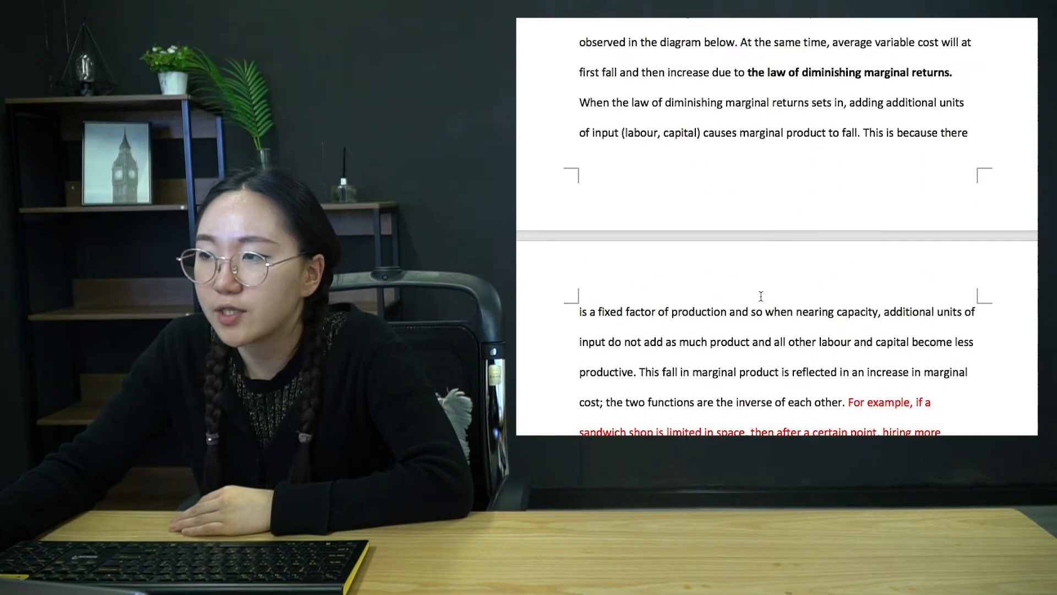
scroll("up", 3)
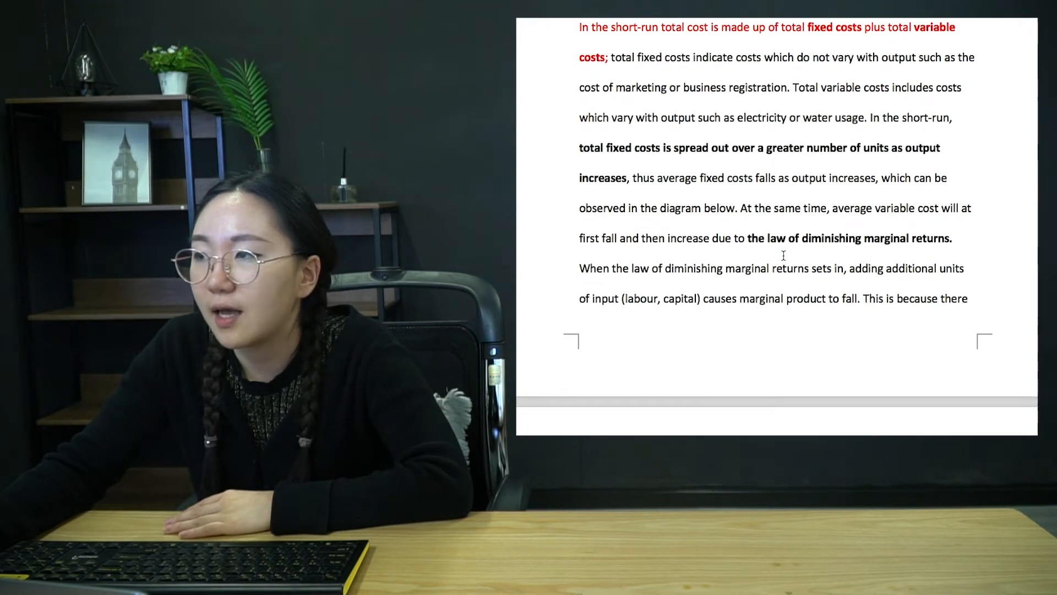
scroll("down", 3)
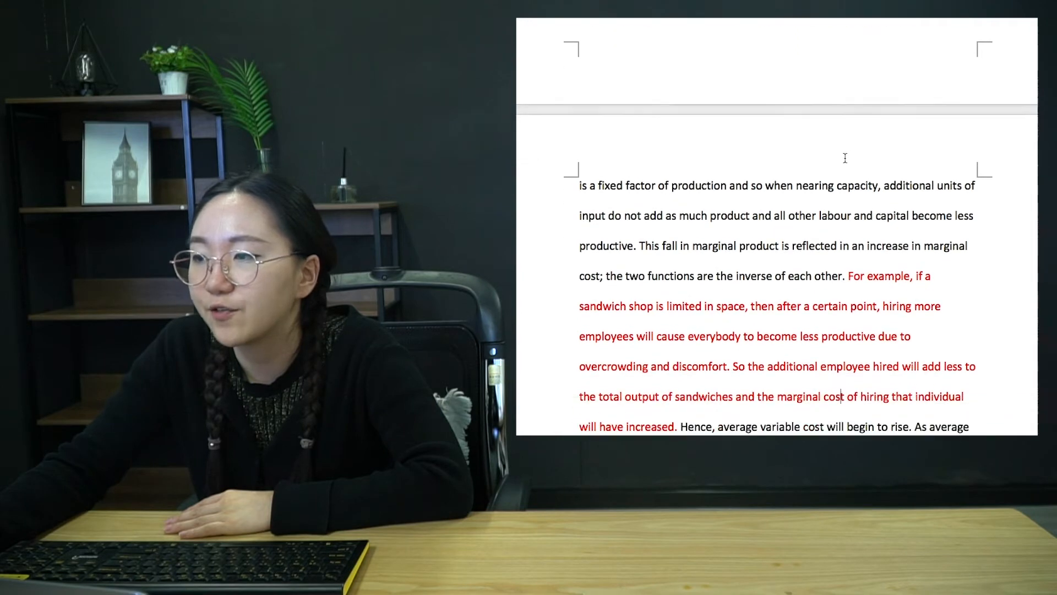
scroll("down", 3)
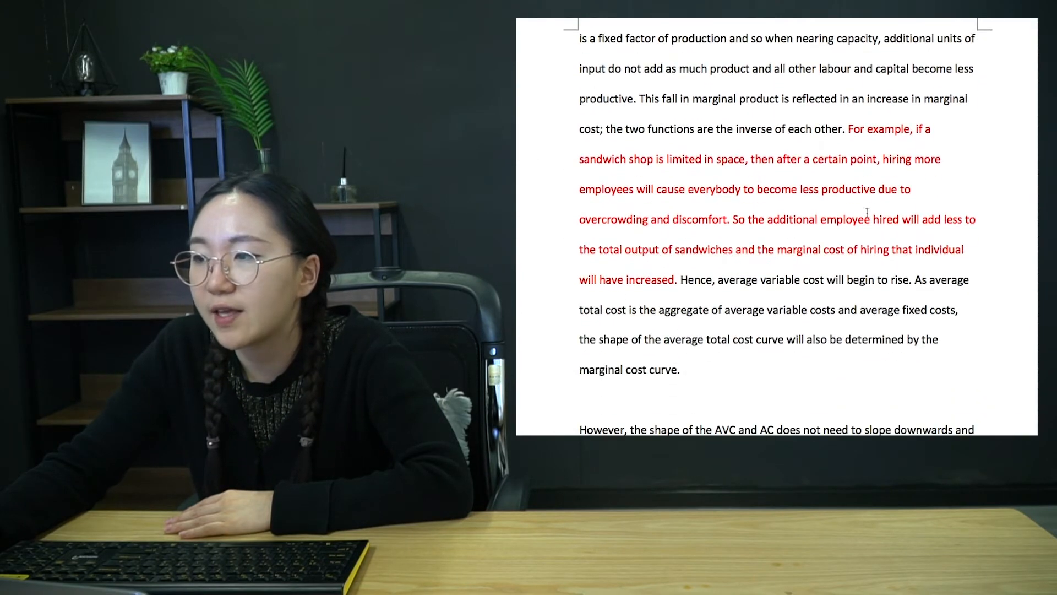
scroll("down", 3)
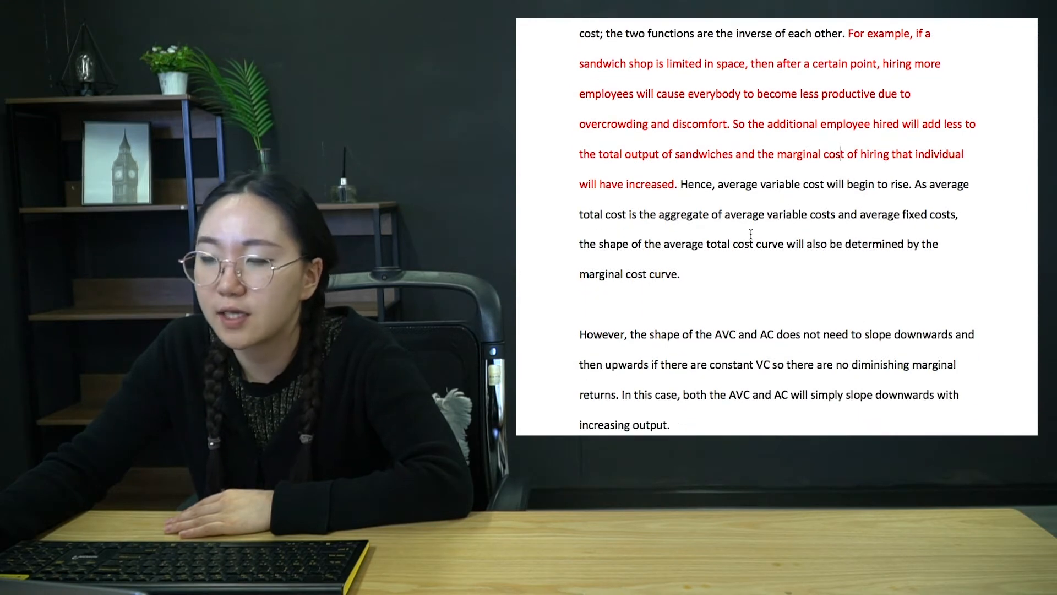
scroll("down", 3)
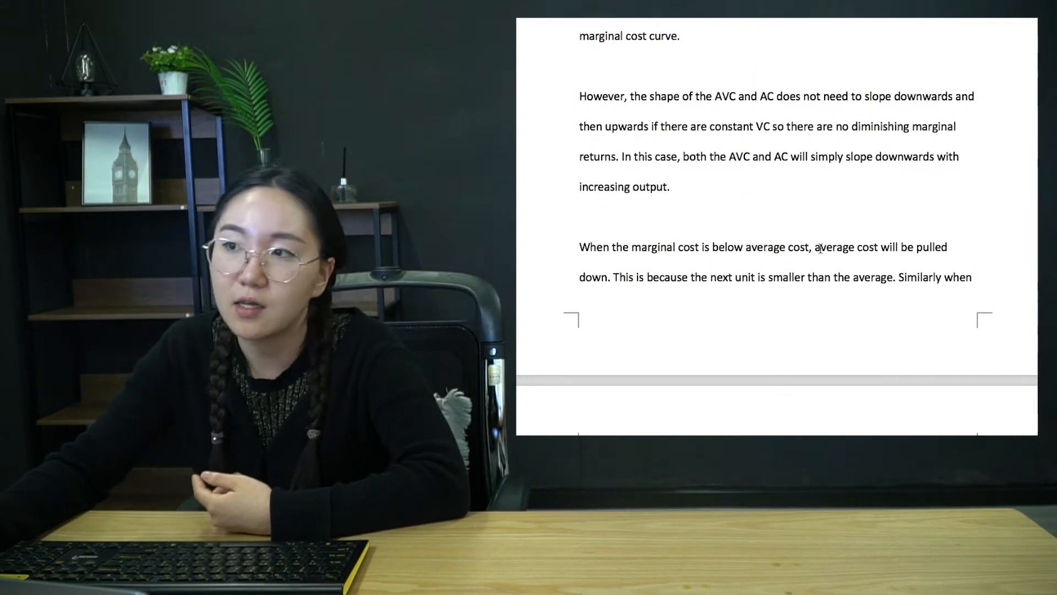
scroll("down", 3)
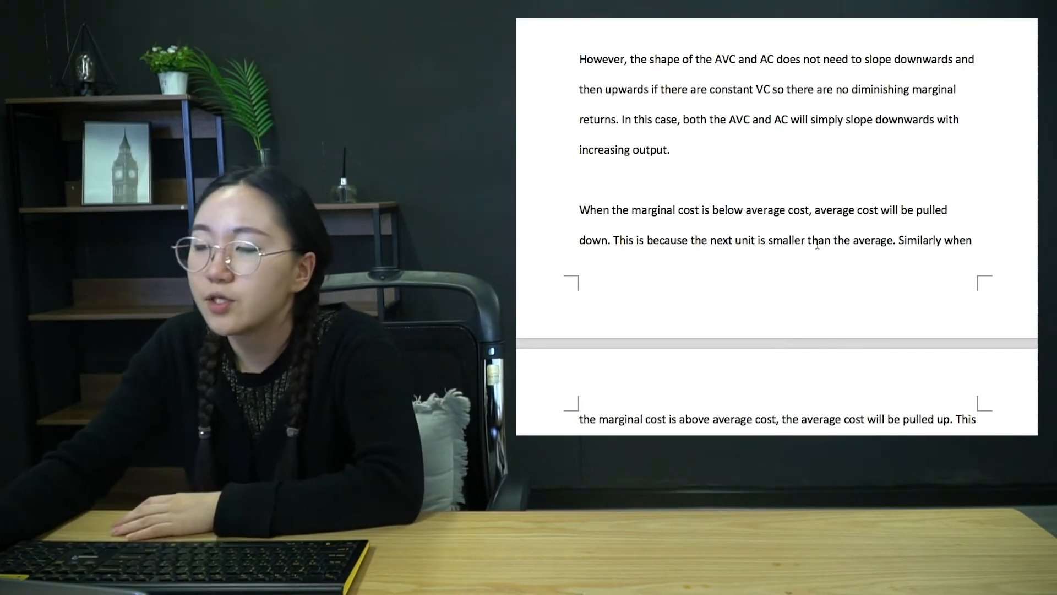
scroll("down", 3)
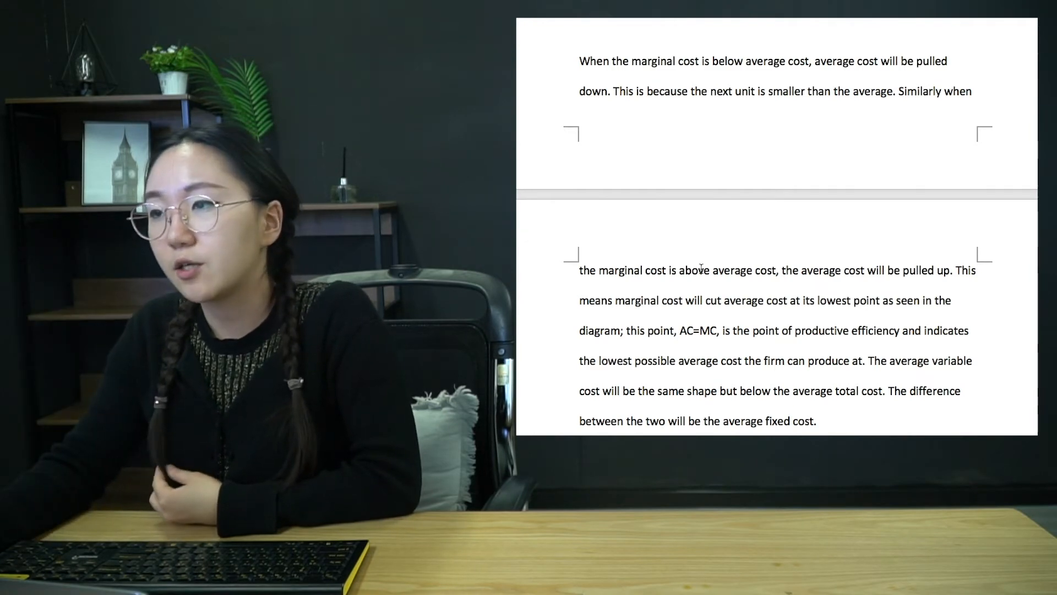
Step: Move the cursor to the end of the 'However' paragraph, then reach the economies of scale paragraph
scroll("up", 3)
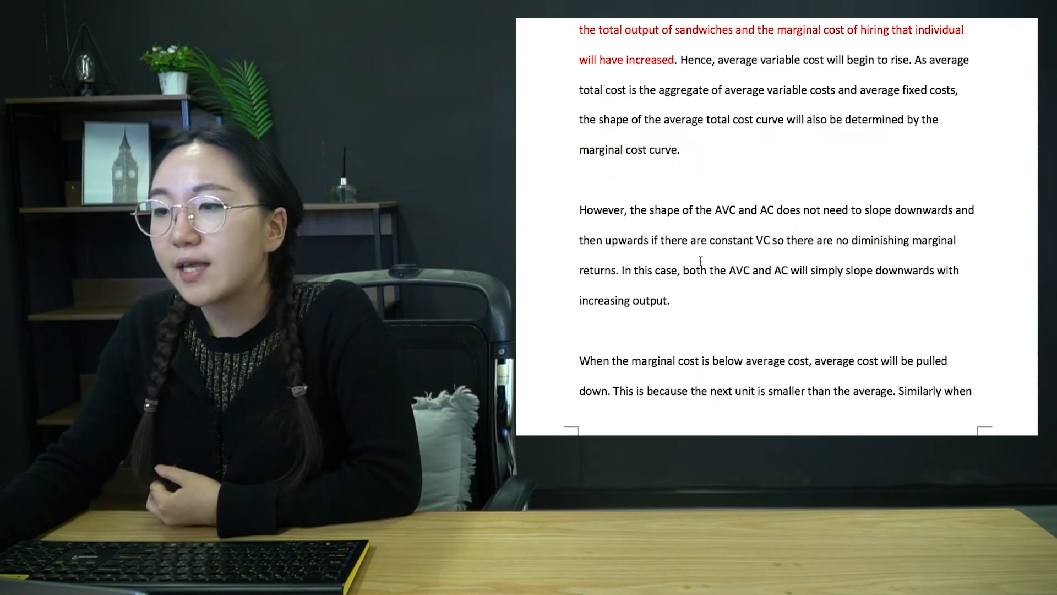
scroll("down", 3)
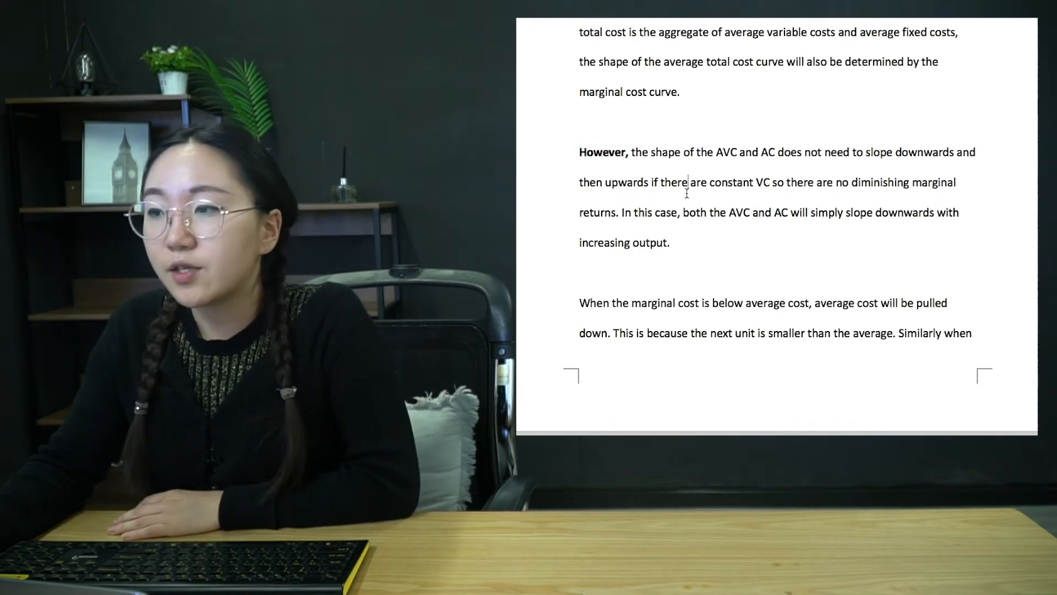
mouse_move(780, 168)
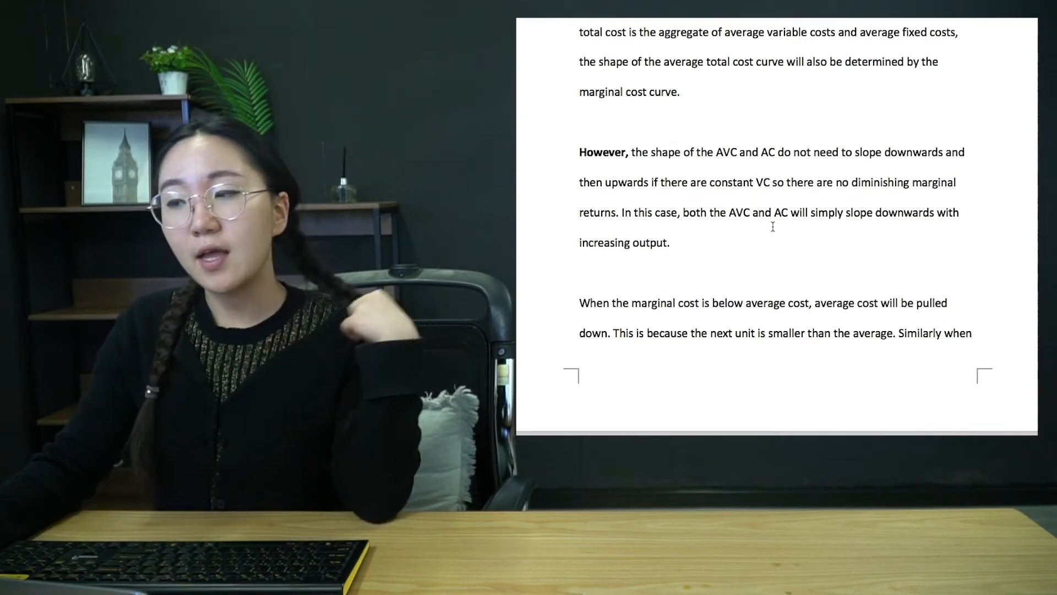
left_click(674, 243)
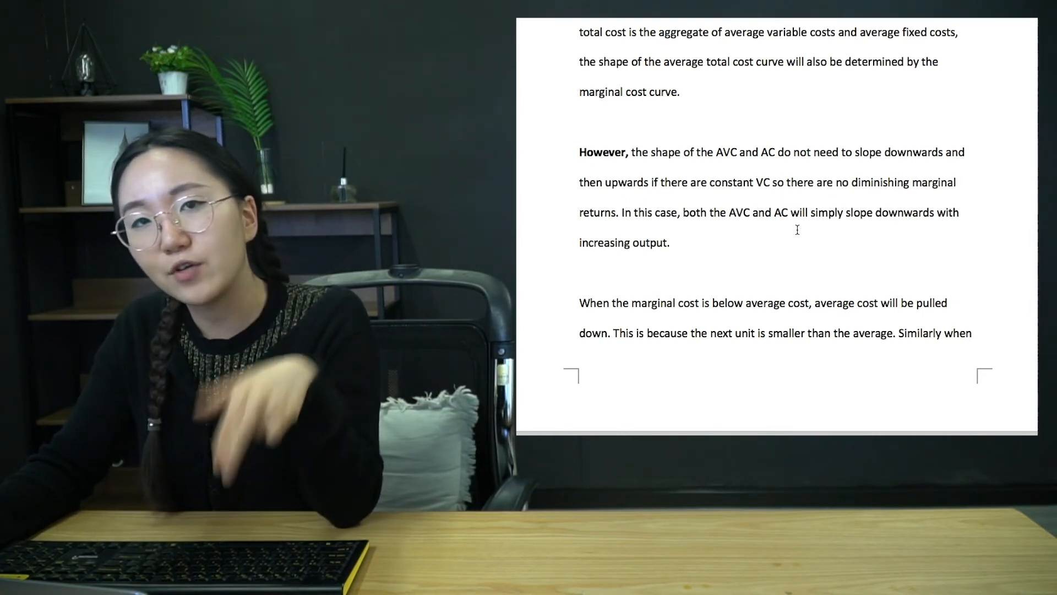
left_click(674, 242)
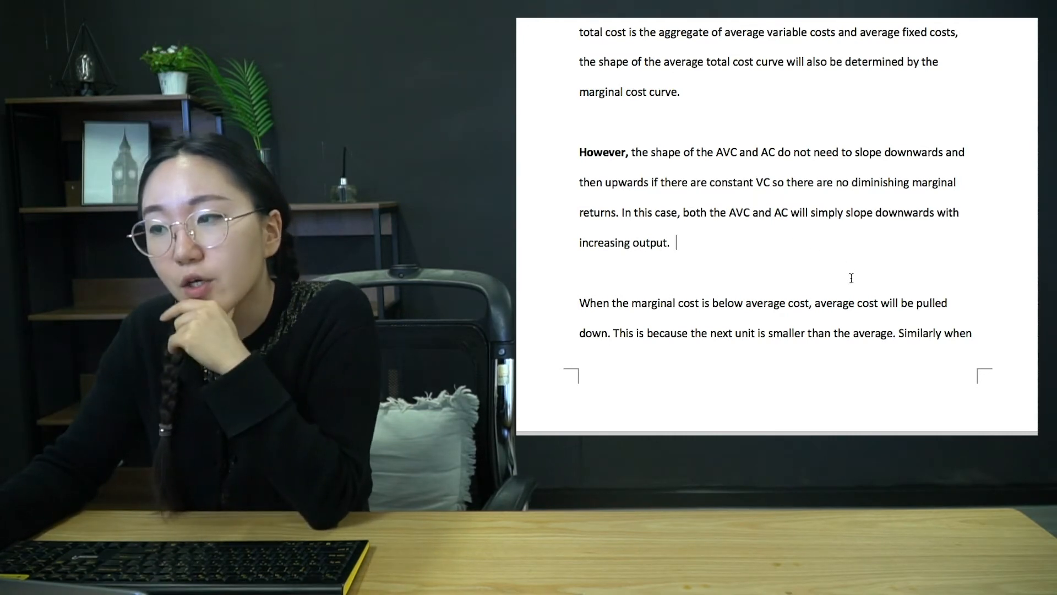
scroll("down", 3)
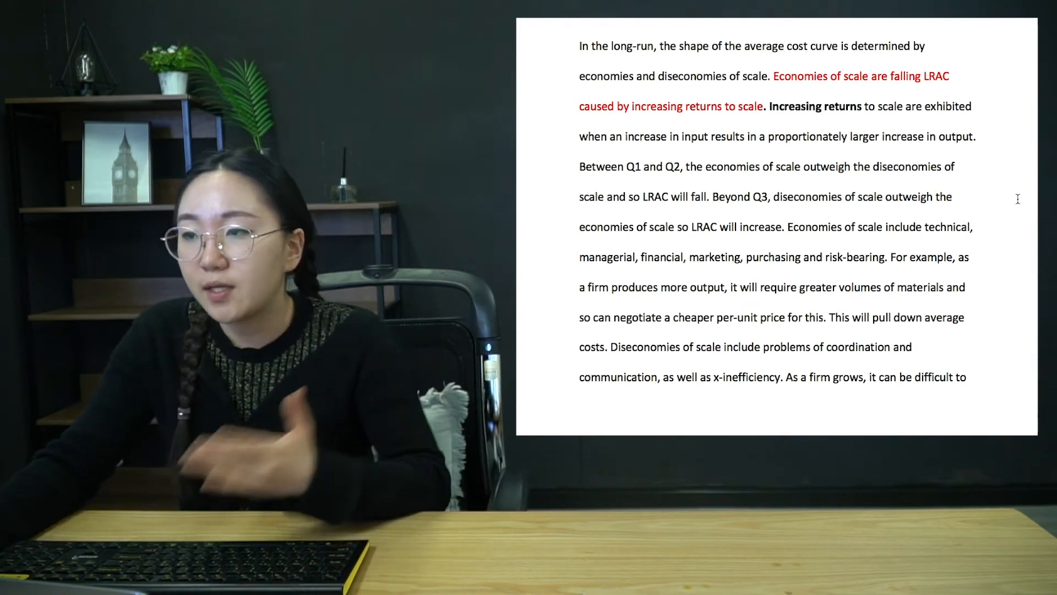
Step: Scroll down to the example about buying materials at a cheaper per-unit price
scroll("down", 3)
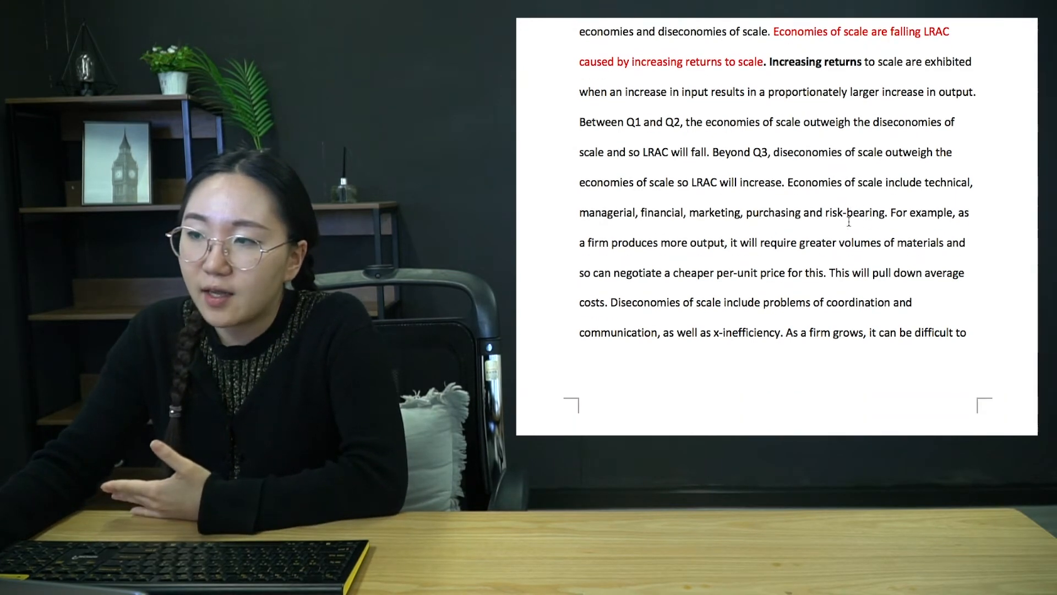
scroll("down", 3)
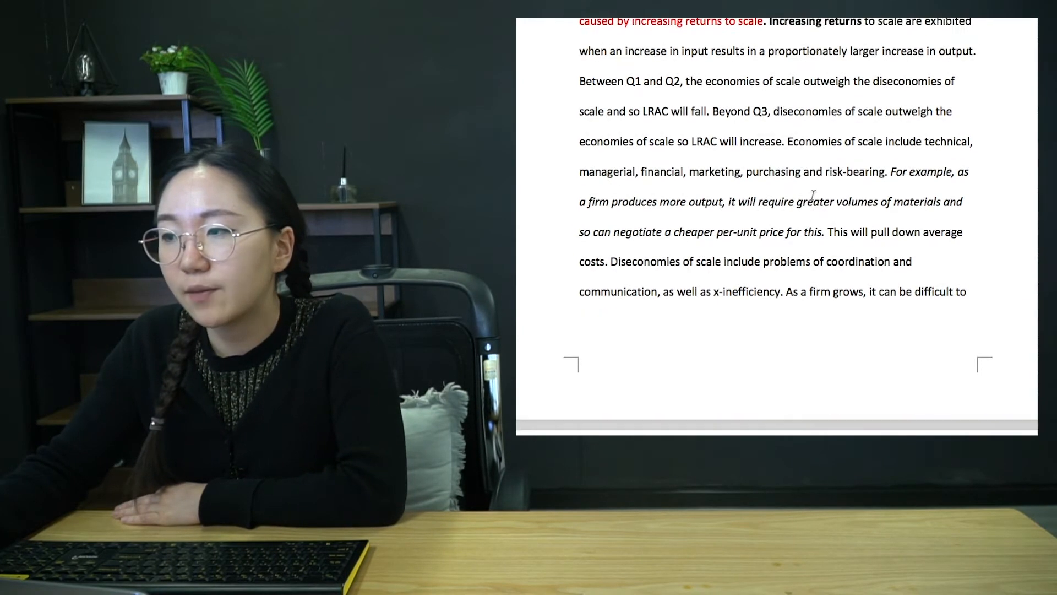
Step: Scroll from the coordination example to the pharmaceutical-company L-shaped LRAC paragraph
scroll("down", 3)
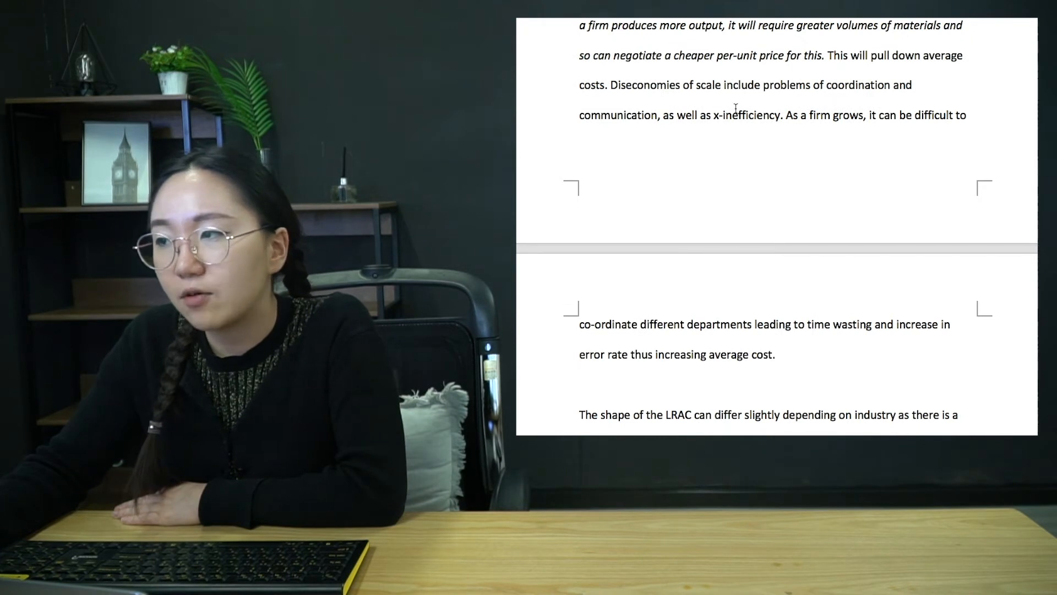
scroll("down", 3)
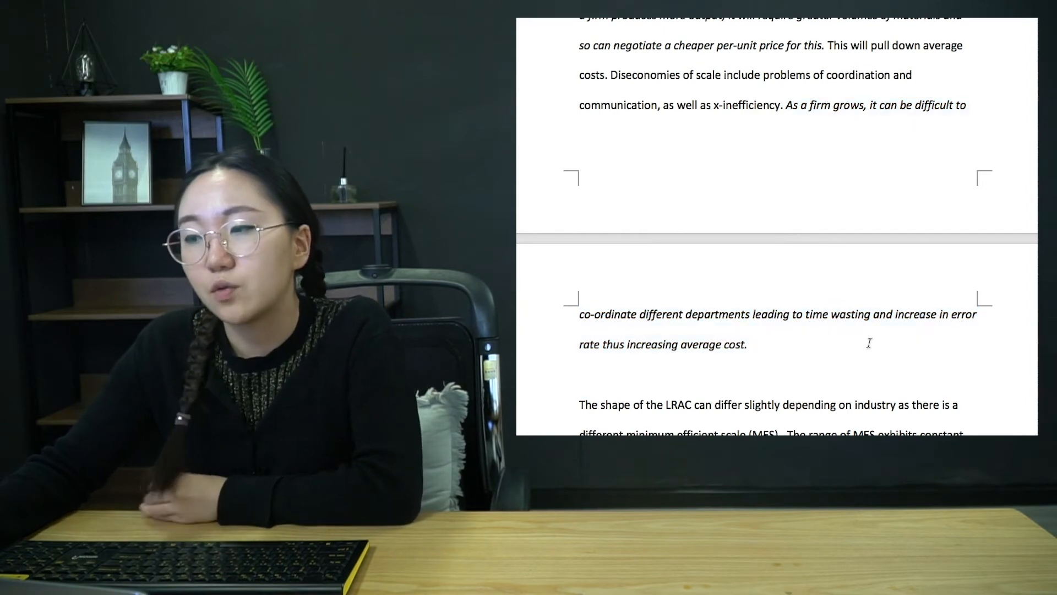
scroll("down", 3)
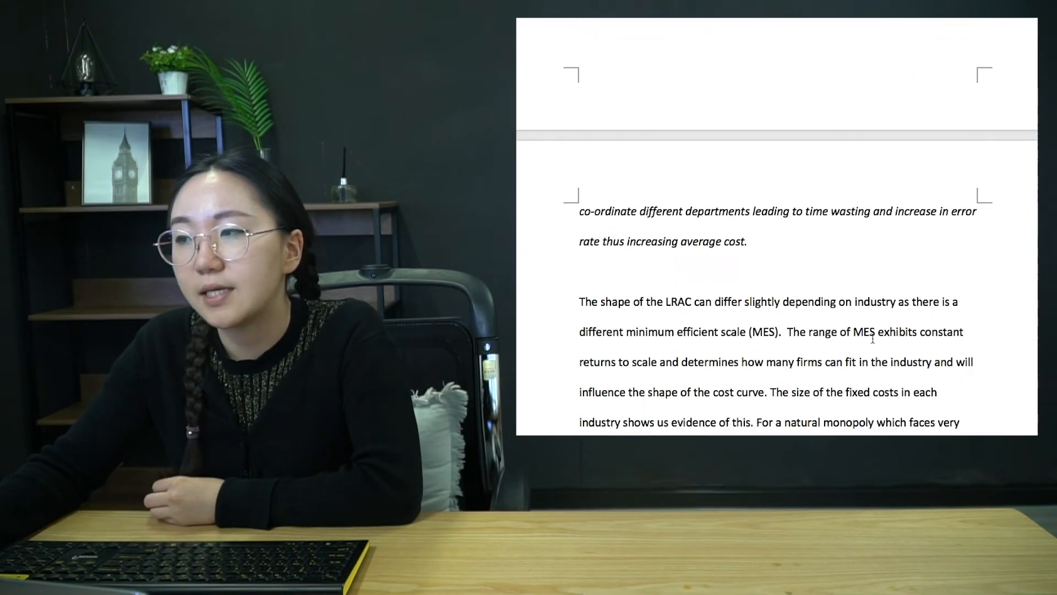
scroll("down", 3)
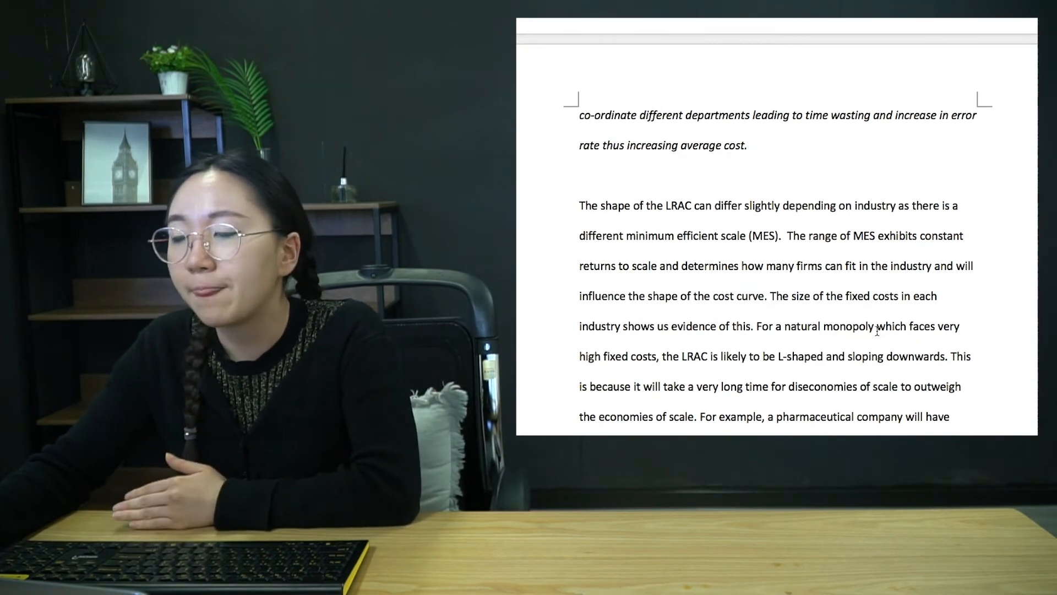
scroll("down", 3)
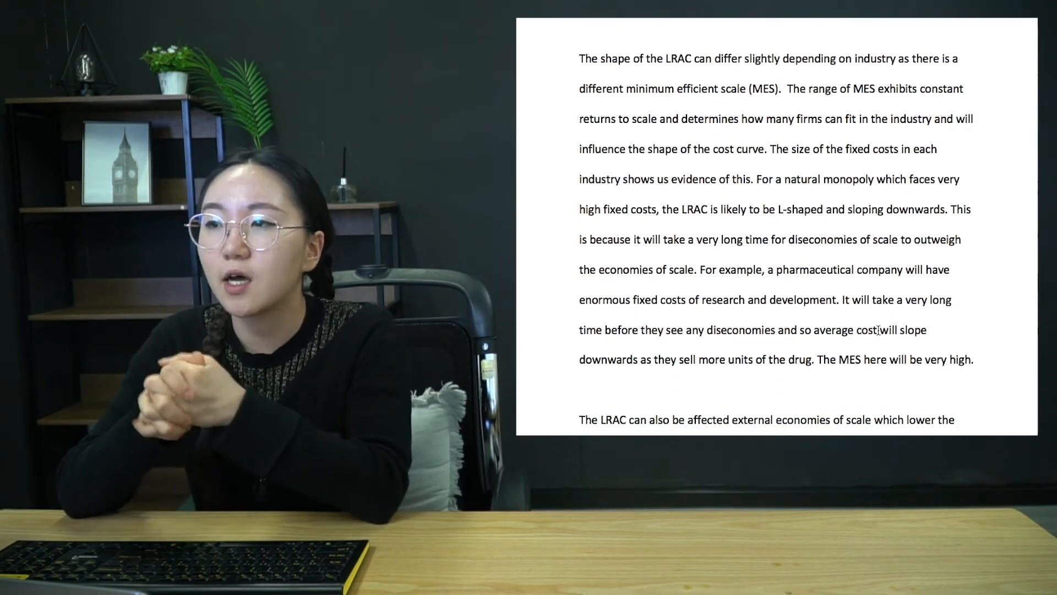